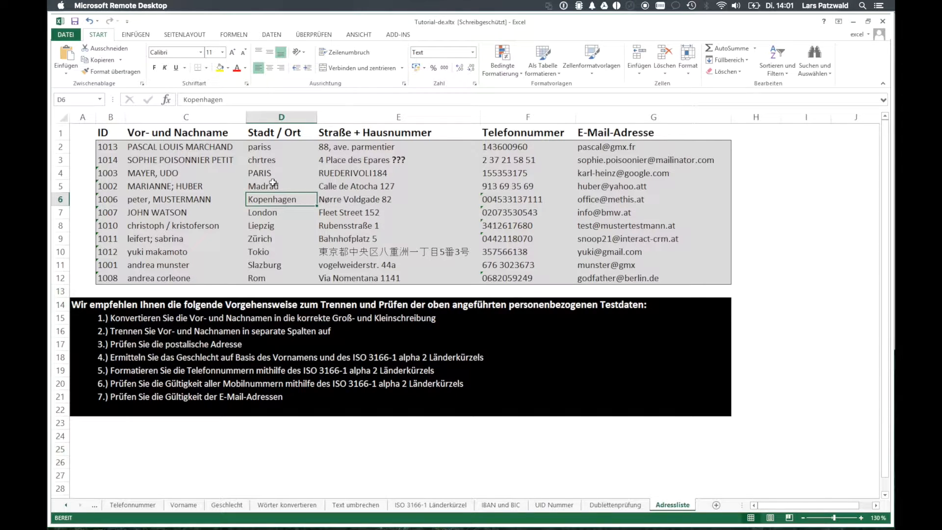
{"action": "mouse_move", "coordinate": [235, 147]}
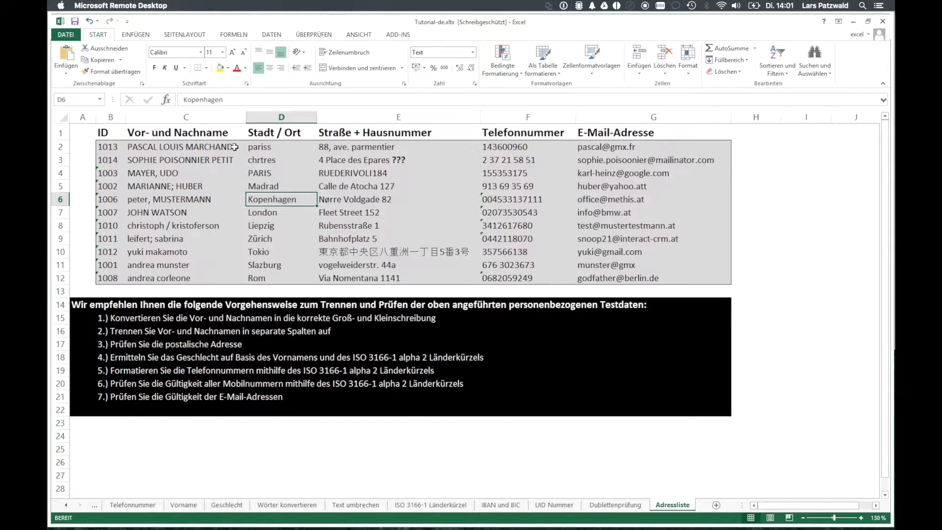
{"action": "left_click", "coordinate": [184, 147]}
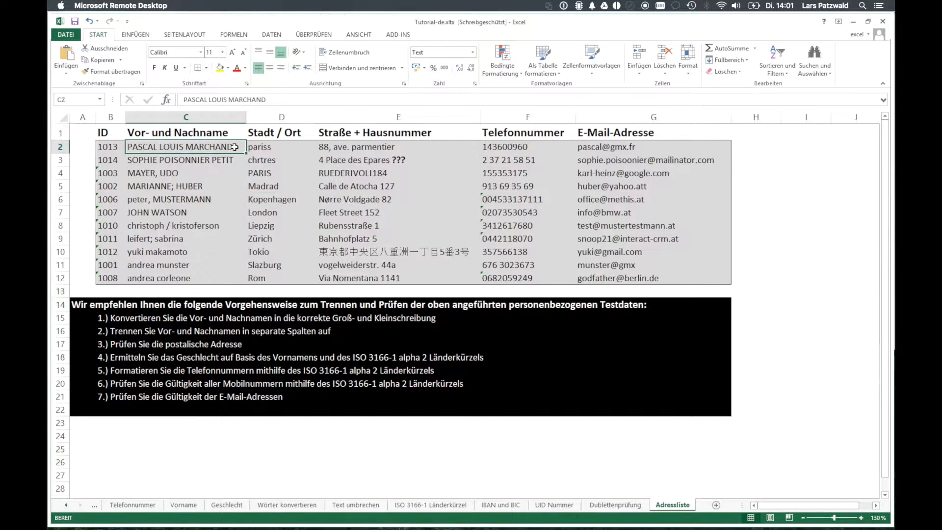
{"action": "left_click_drag", "start_coordinate": [185, 147], "coordinate": [185, 278]}
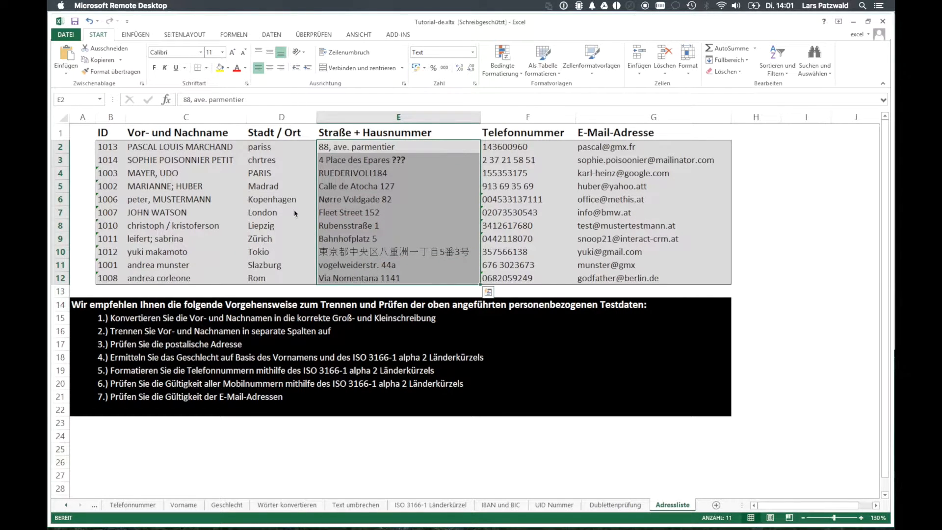
{"action": "left_click", "coordinate": [262, 212]}
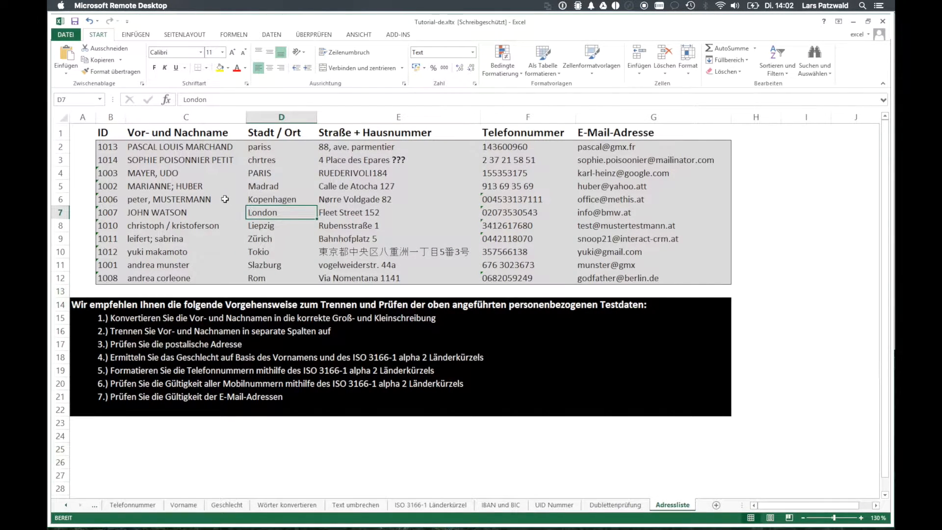
{"action": "mouse_move", "coordinate": [220, 199]}
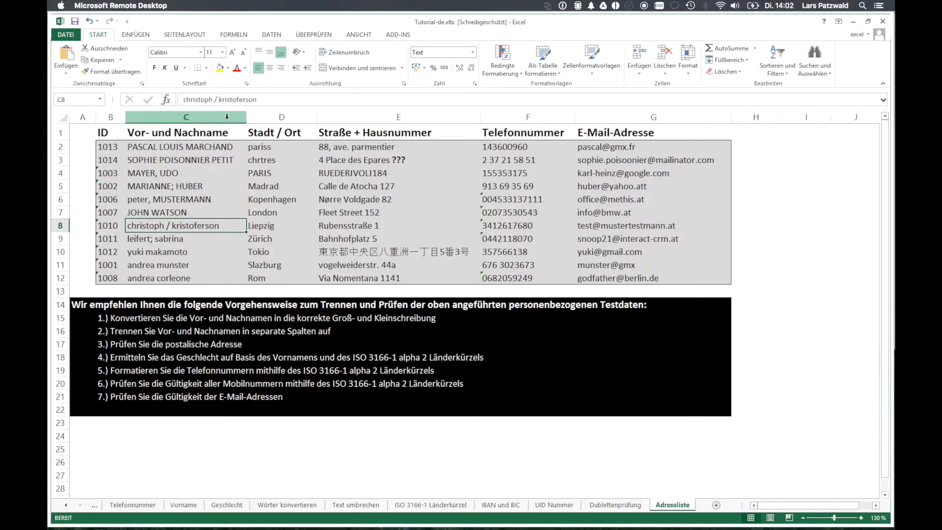
{"action": "left_click", "coordinate": [186, 116]}
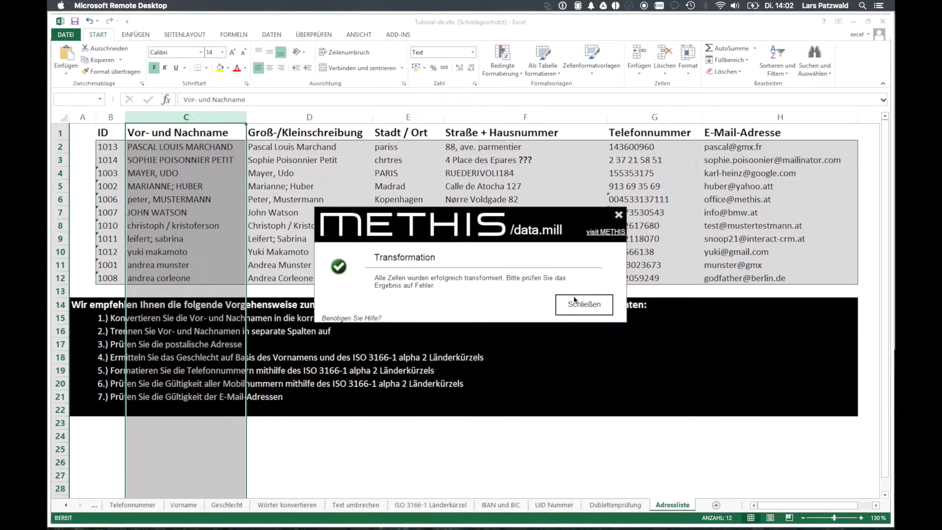
{"action": "left_click", "coordinate": [583, 304]}
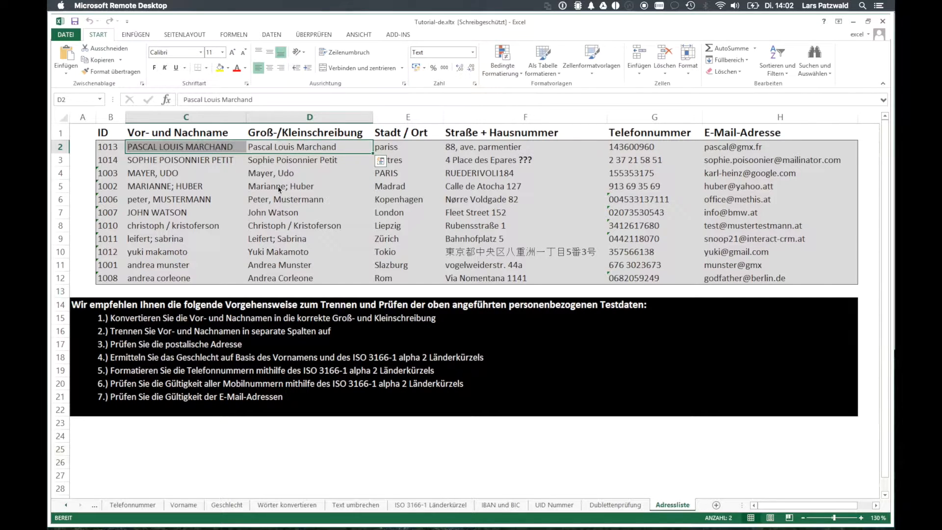
{"action": "left_click", "coordinate": [308, 172]}
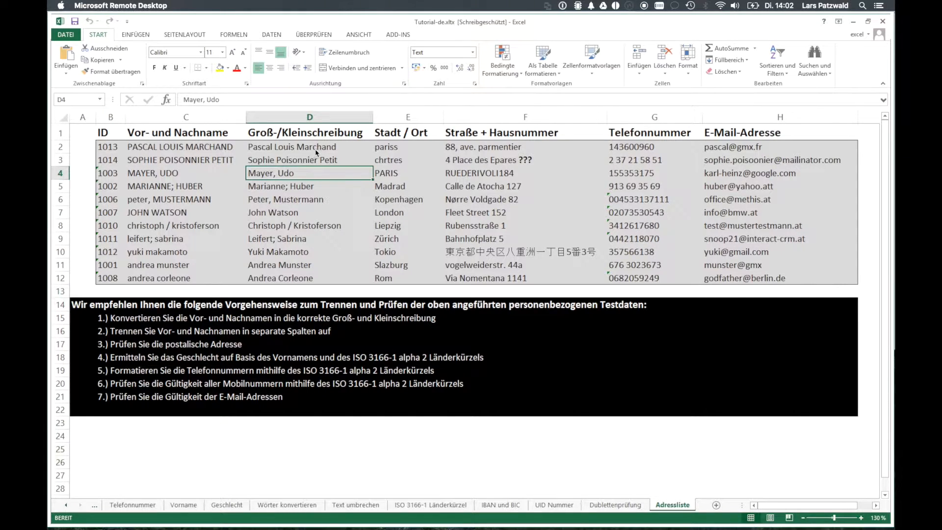
{"action": "left_click", "coordinate": [310, 147]}
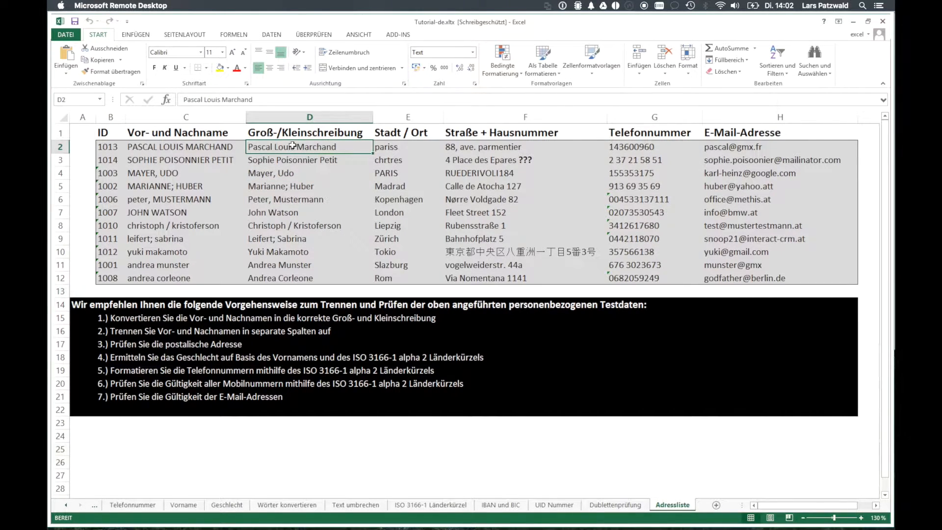
{"action": "left_click", "coordinate": [308, 160]}
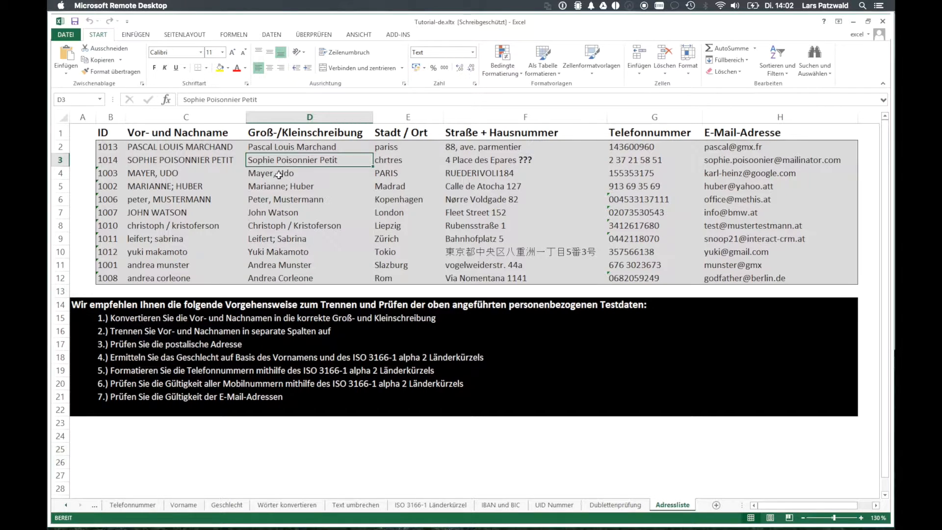
{"action": "left_click", "coordinate": [309, 185]}
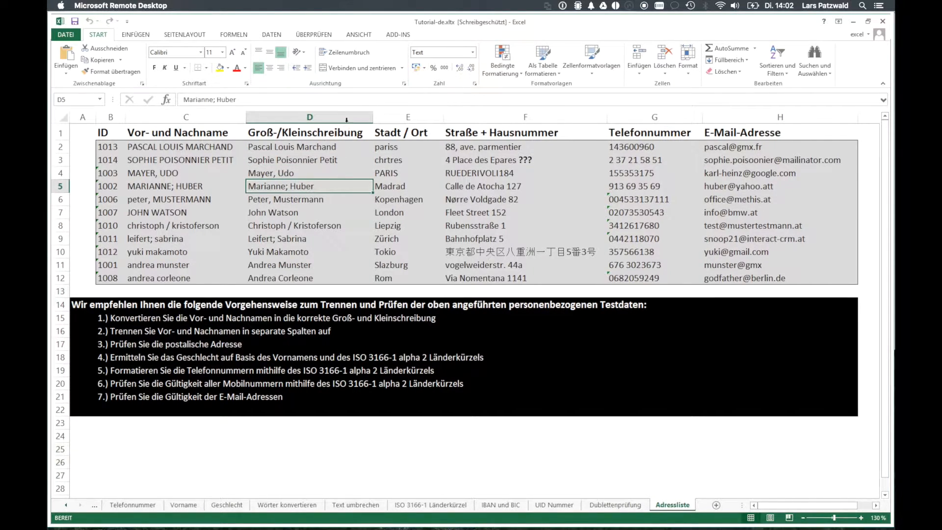
Step: Extract first names from column D into Vornamen and Rest, verifying Pascal Louis, Udo, Marianne
{"action": "right_click", "coordinate": [308, 117]}
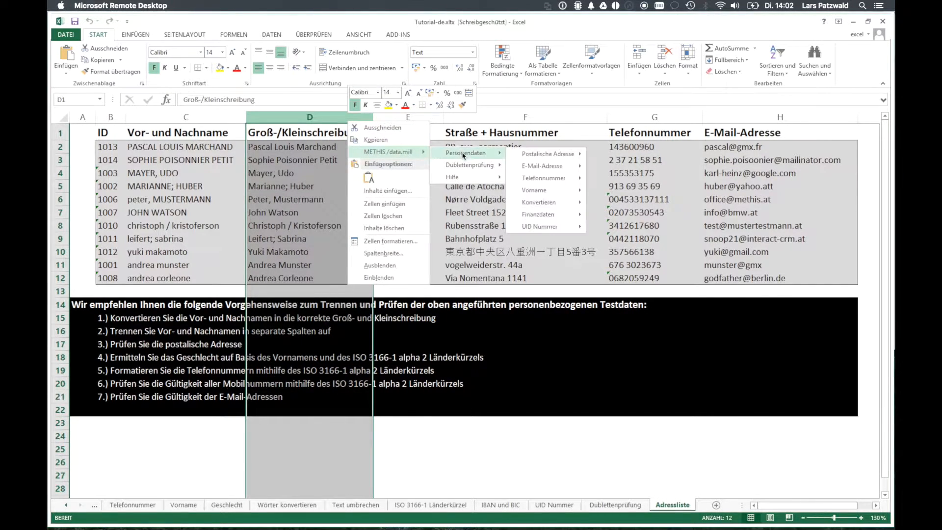
{"action": "mouse_move", "coordinate": [534, 190]}
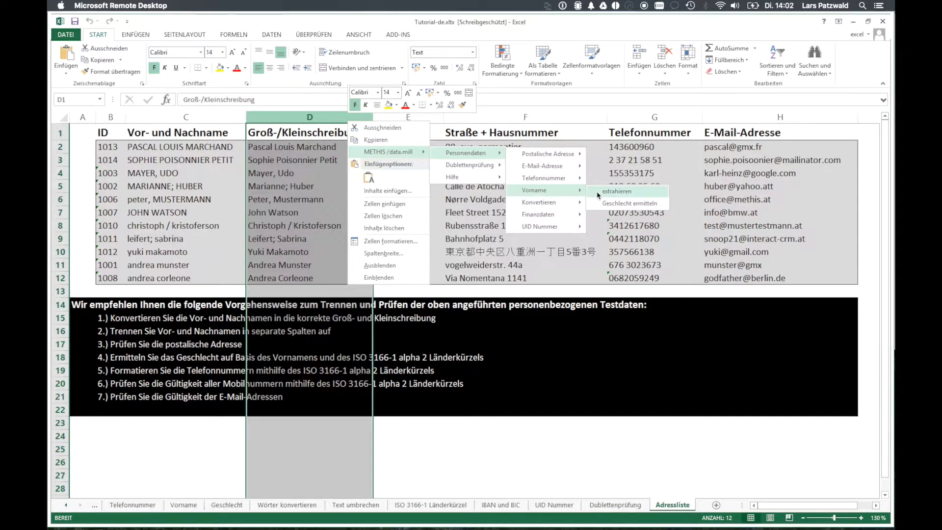
{"action": "left_click", "coordinate": [616, 191]}
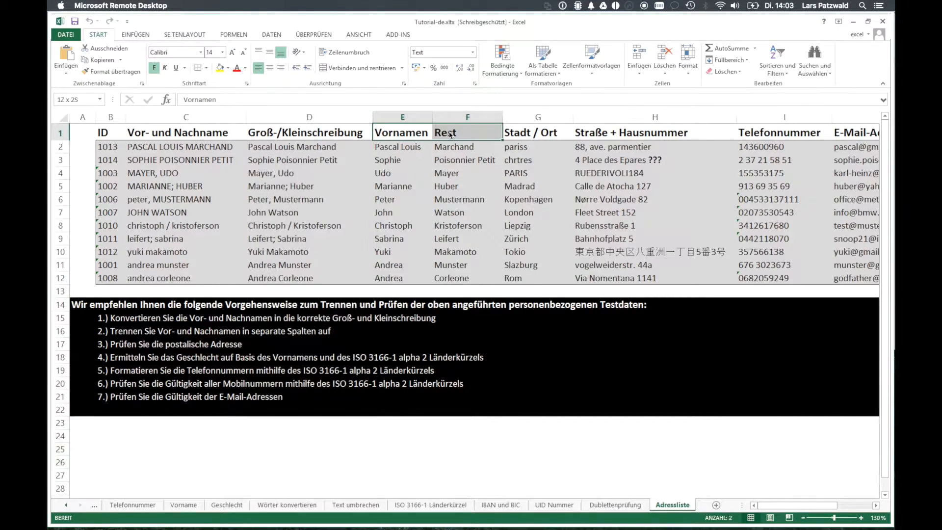
{"action": "left_click", "coordinate": [401, 146]}
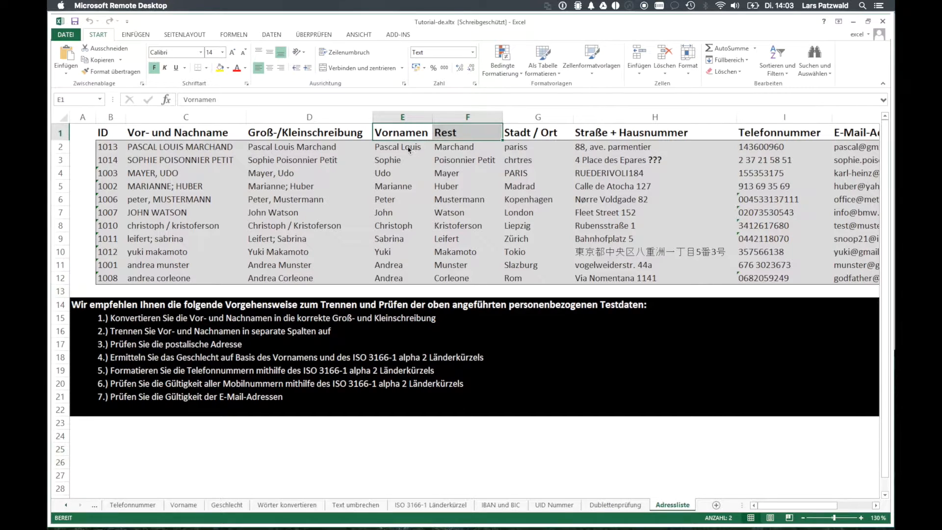
{"action": "left_click", "coordinate": [396, 147]}
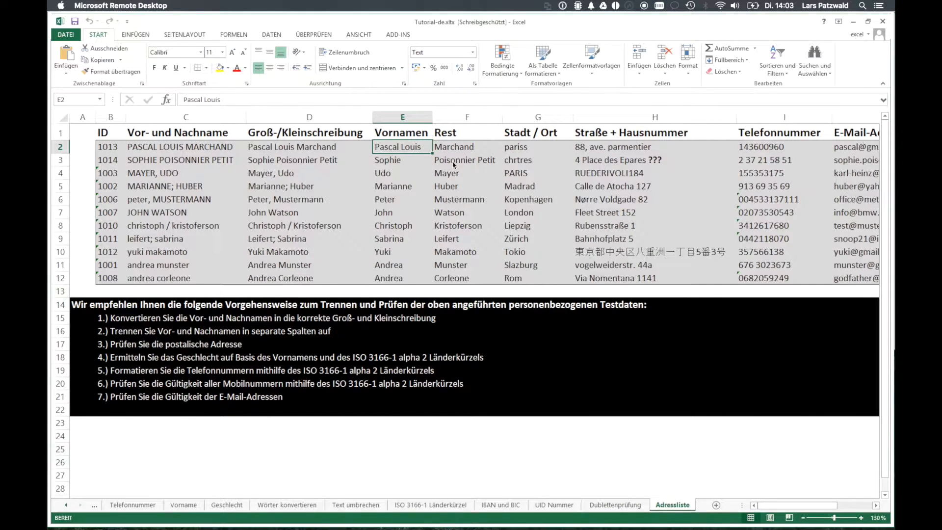
{"action": "left_click", "coordinate": [402, 173]}
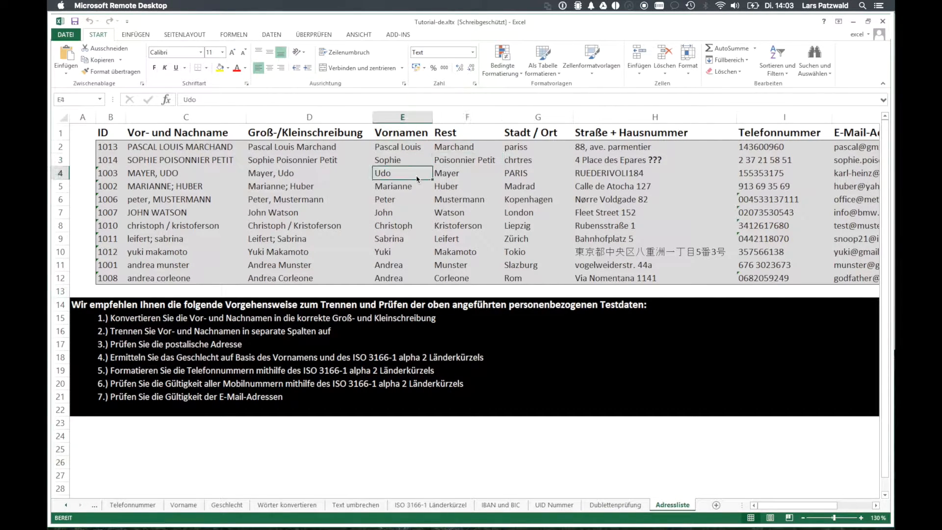
{"action": "left_click", "coordinate": [401, 186]}
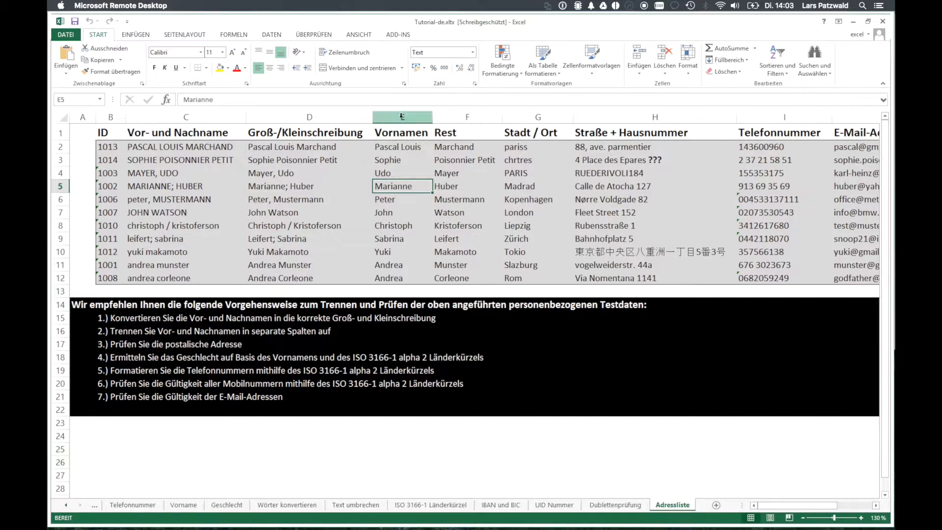
{"action": "left_click", "coordinate": [309, 172]}
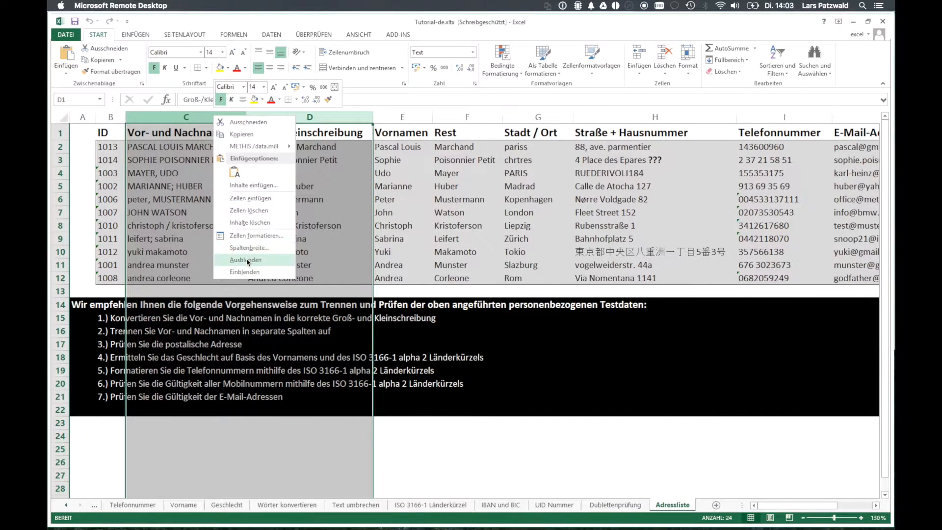
{"action": "left_click", "coordinate": [245, 260]}
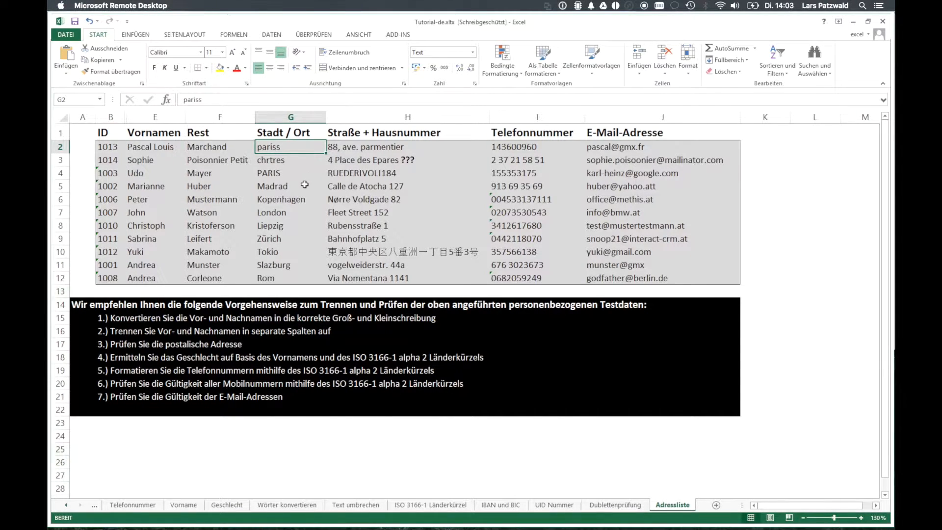
{"action": "left_click", "coordinate": [290, 225]}
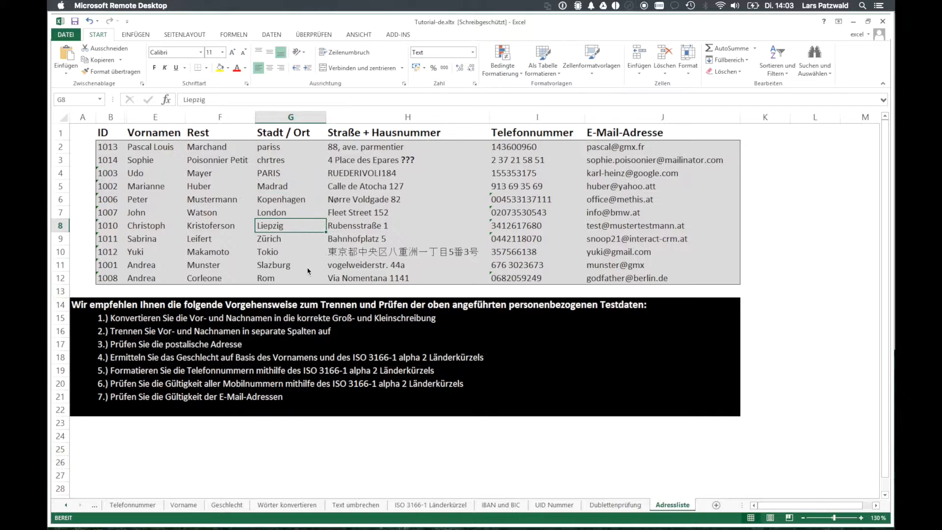
{"action": "left_click", "coordinate": [407, 265]}
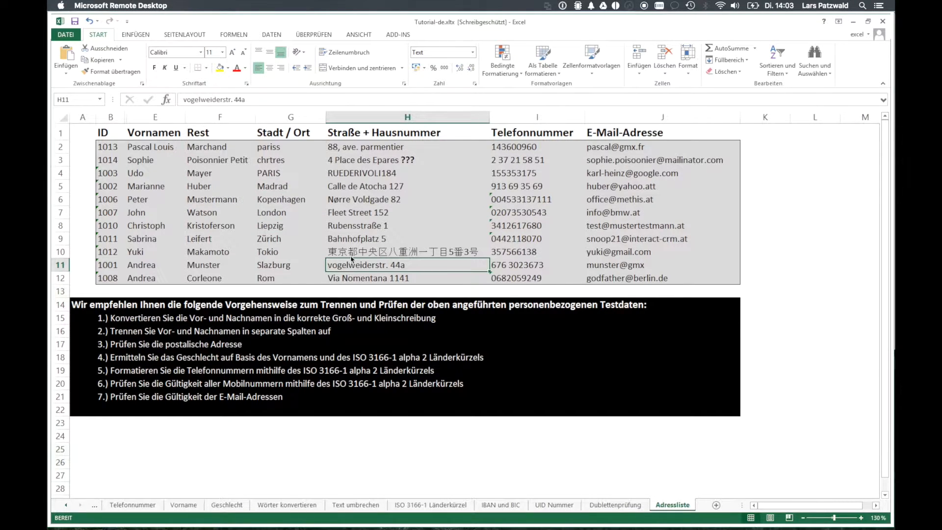
{"action": "left_click", "coordinate": [407, 172]}
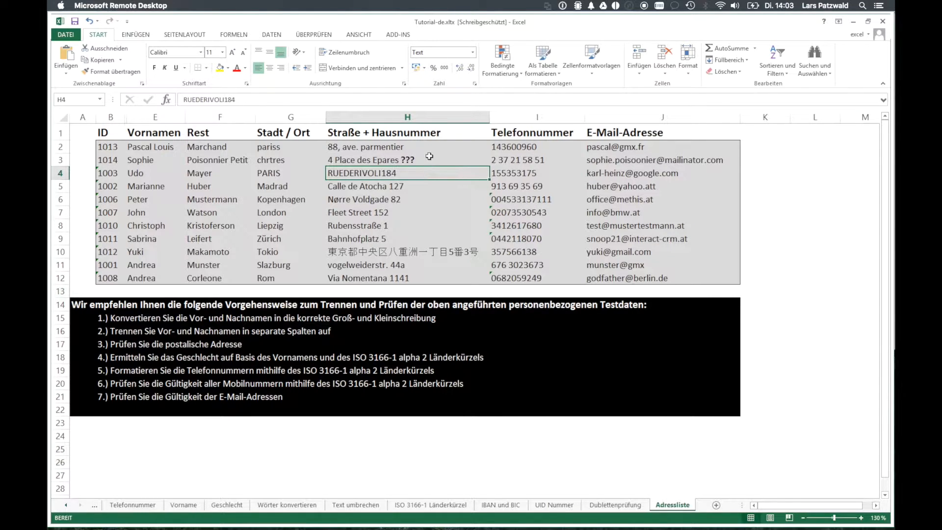
{"action": "left_click", "coordinate": [407, 159]}
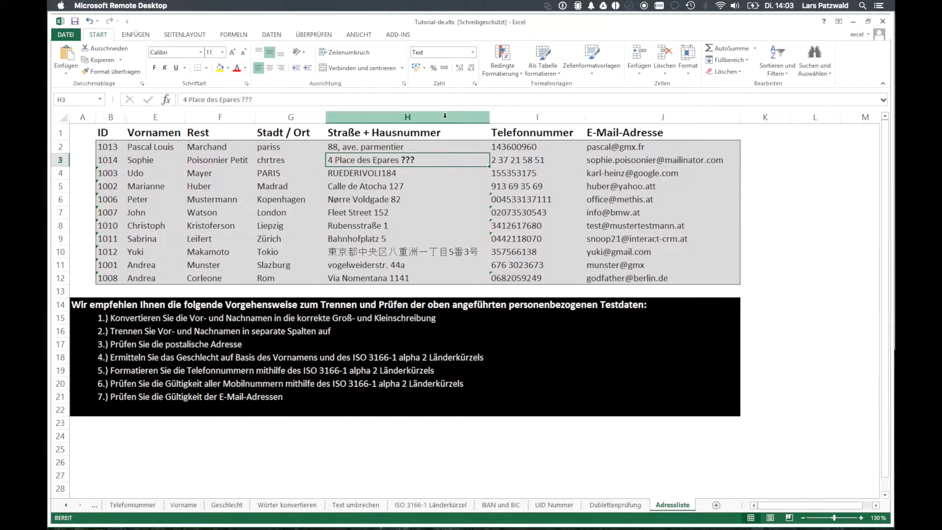
Step: Run the METHIS postal address check with the street, house number and city columns entered
{"action": "right_click", "coordinate": [406, 117]}
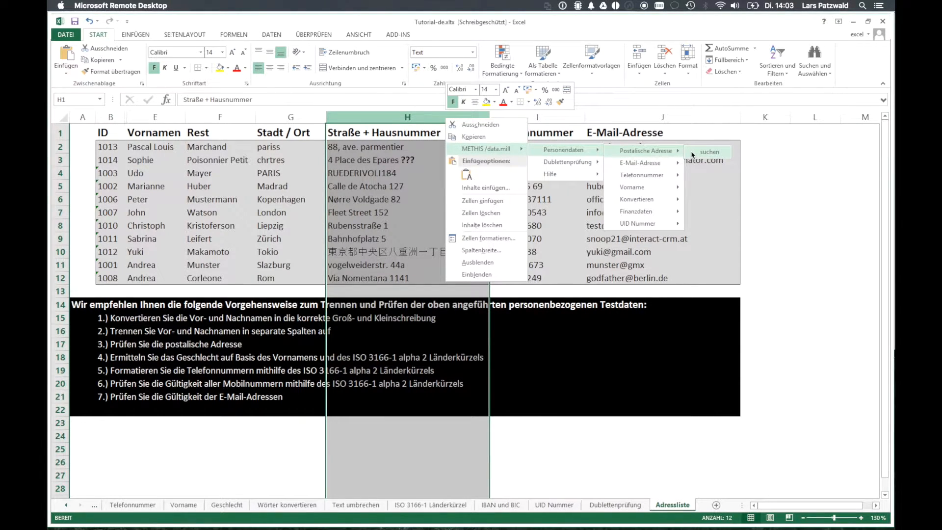
{"action": "left_click", "coordinate": [708, 151]}
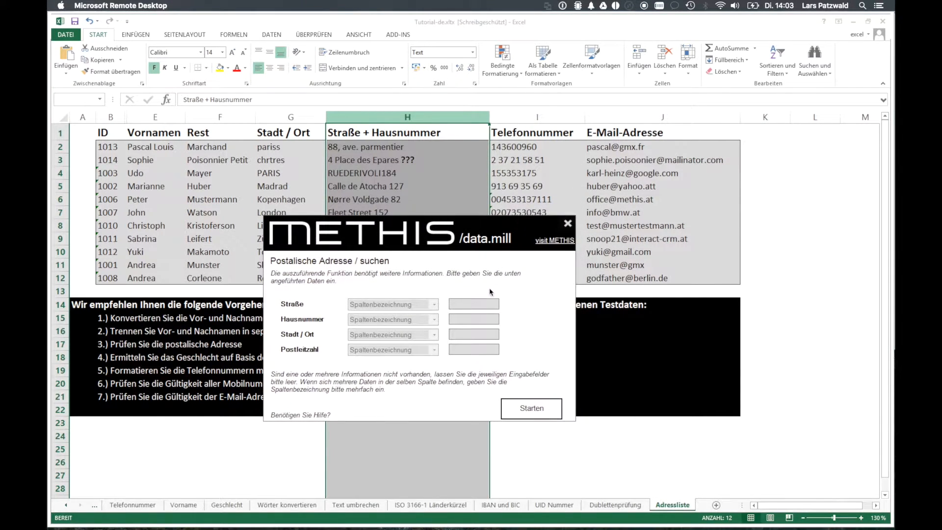
{"action": "left_click", "coordinate": [473, 303]}
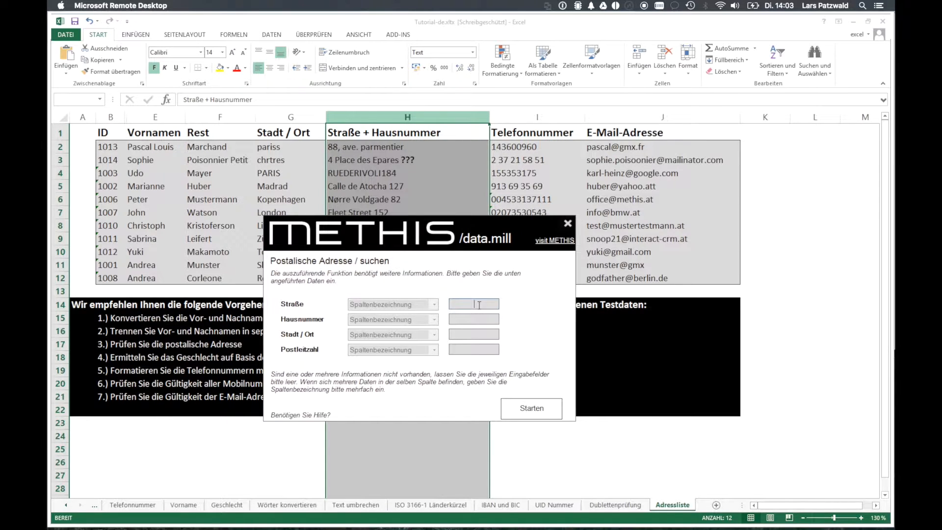
{"action": "type", "text": "h"}
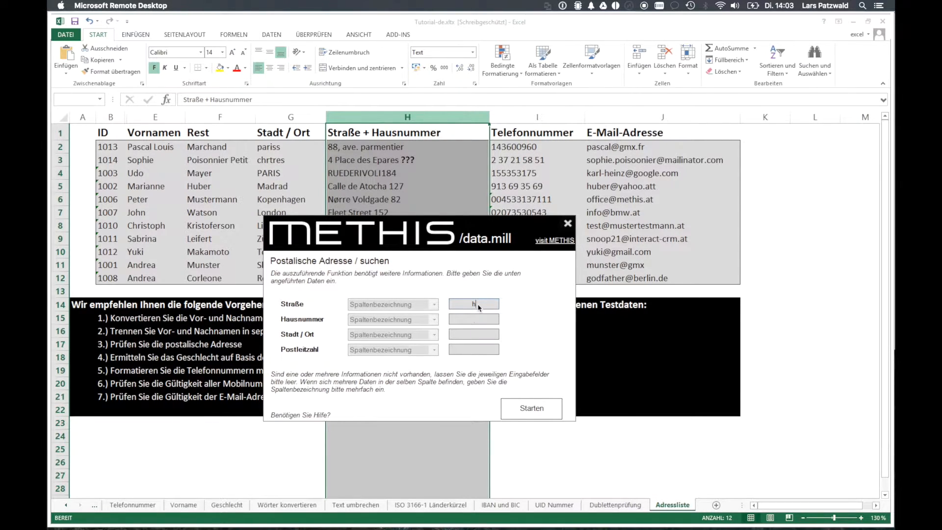
{"action": "type", "text": "h"}
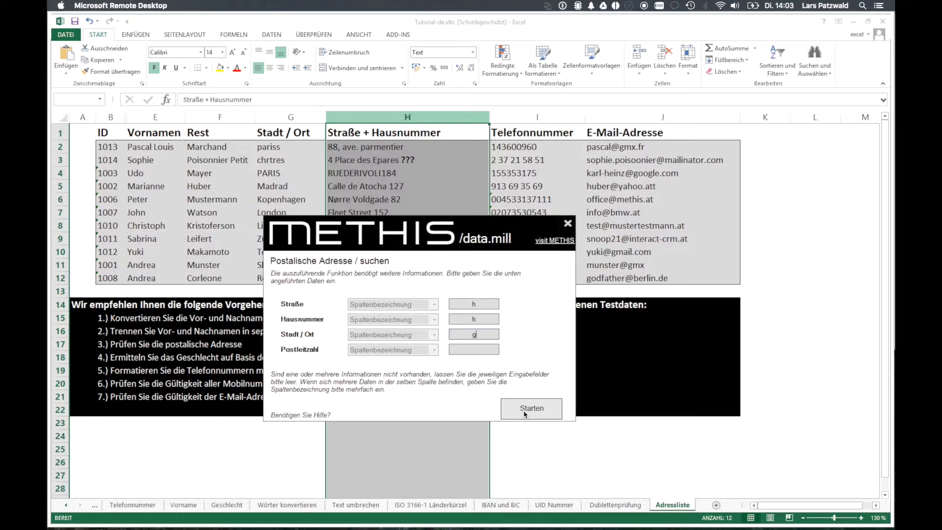
{"action": "left_click", "coordinate": [530, 407]}
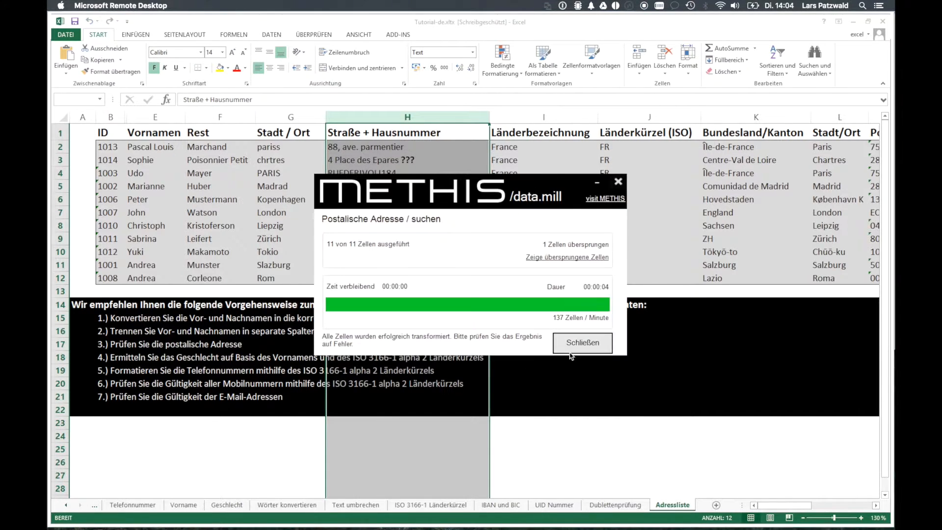
Step: Close the address results and inspect the returned country, street and postcode data
{"action": "left_click", "coordinate": [581, 342]}
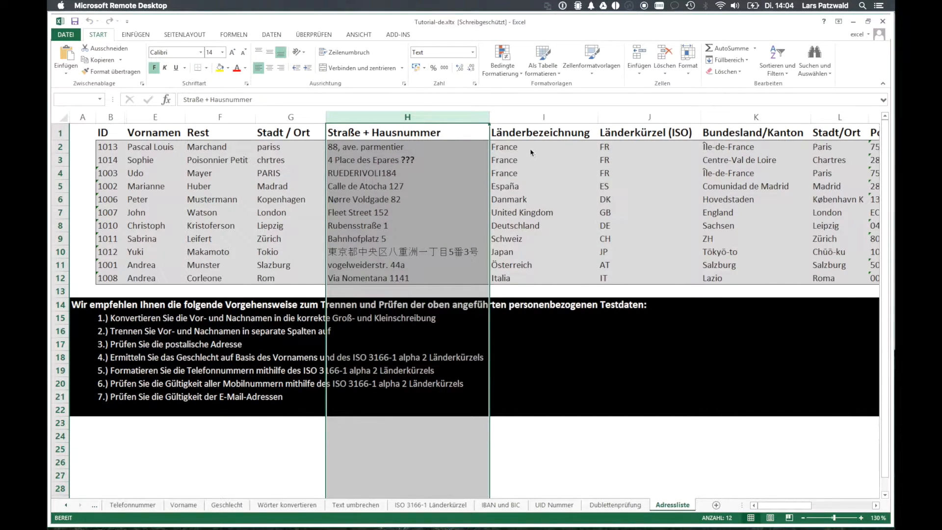
{"action": "left_click", "coordinate": [542, 146]}
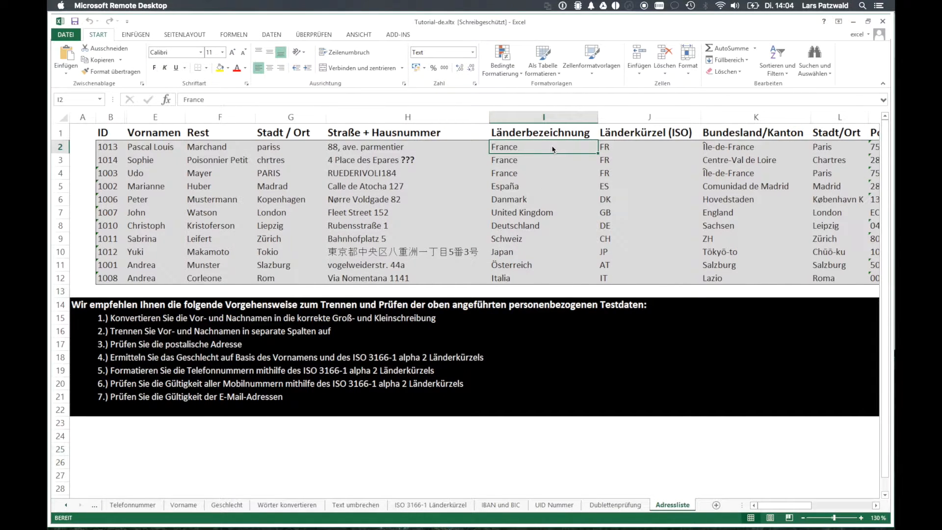
{"action": "left_click_drag", "start_coordinate": [543, 147], "coordinate": [648, 147]}
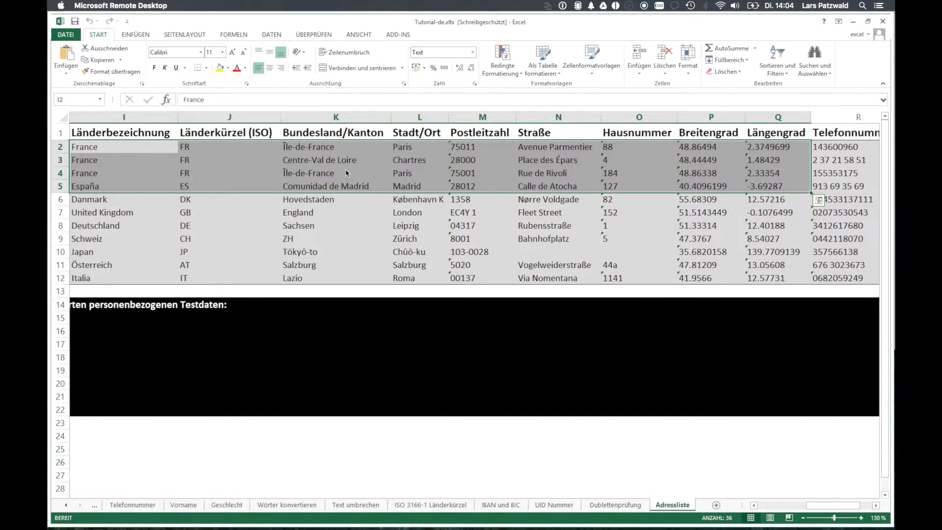
{"action": "left_click", "coordinate": [308, 173]}
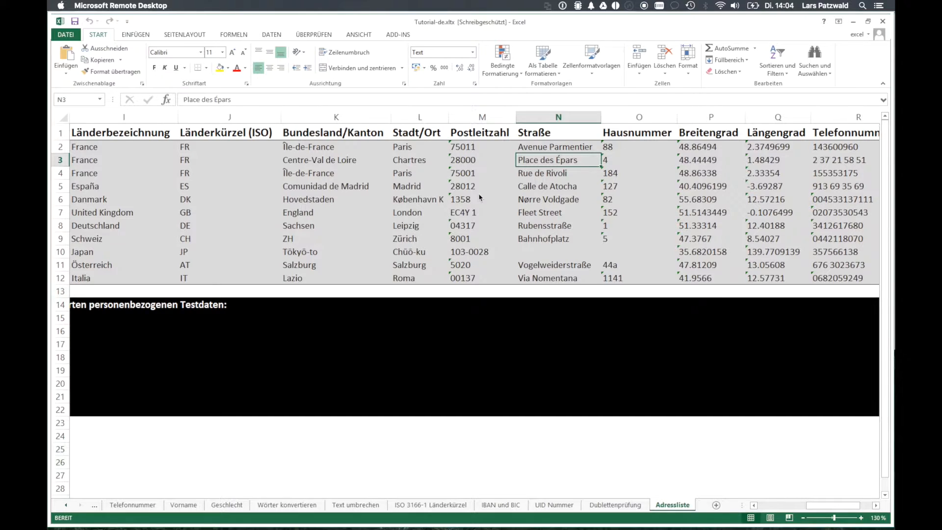
{"action": "scroll", "scroll_direction": "left", "scroll_amount": 3}
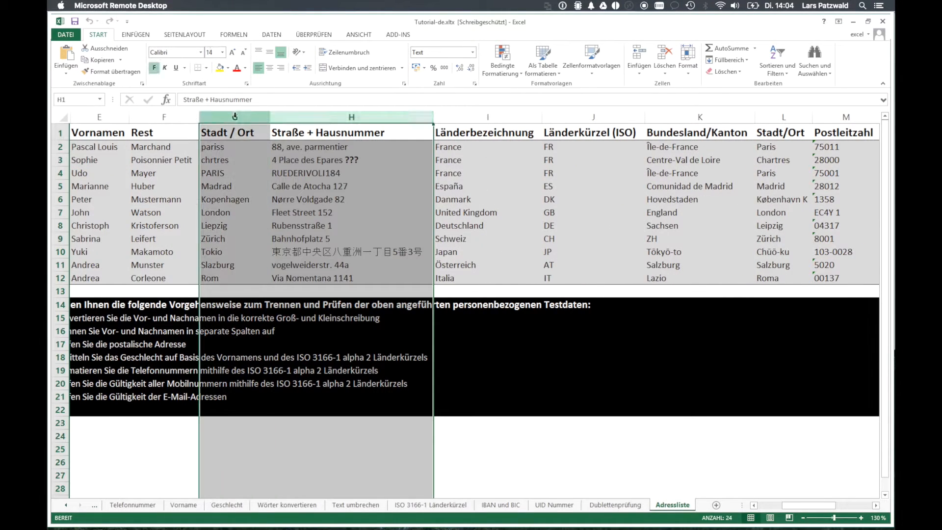
Step: Hide the original Stadt / Ort and Straße + Hausnummer columns G:H
{"action": "right_click", "coordinate": [235, 117]}
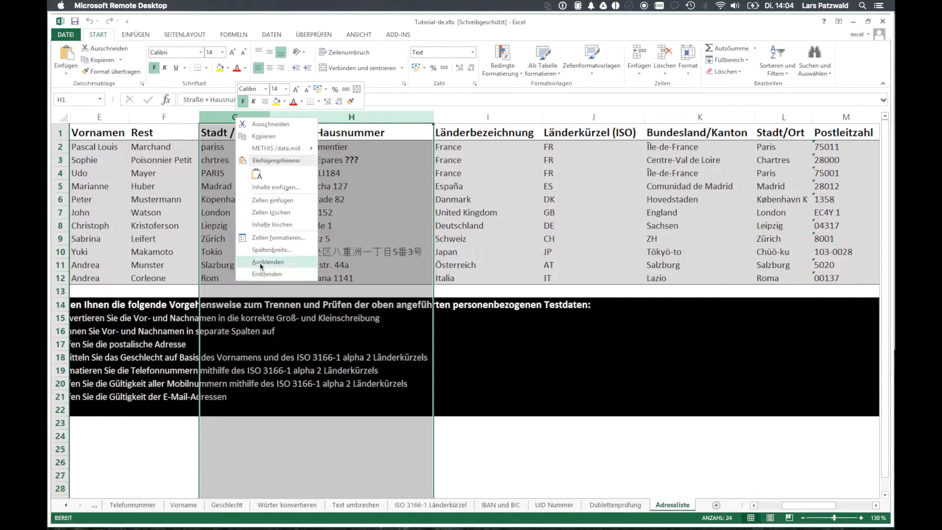
{"action": "left_click", "coordinate": [268, 261]}
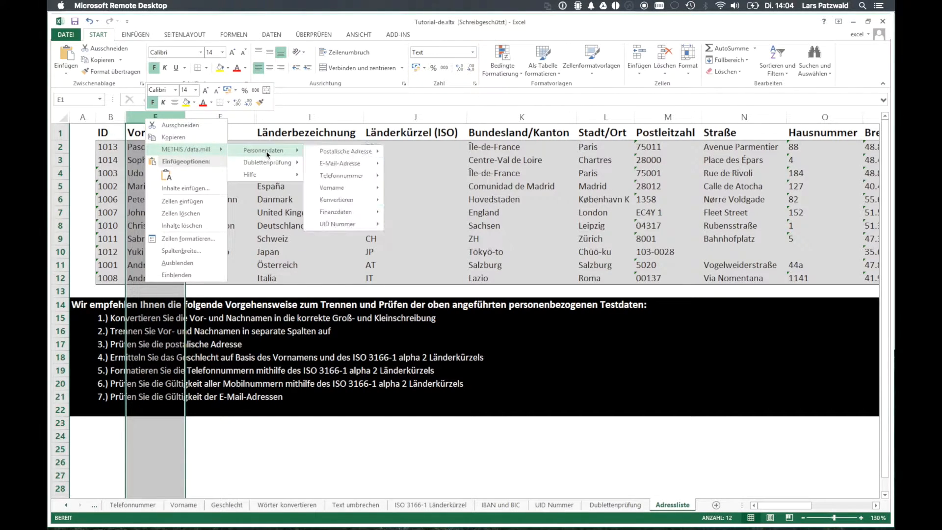
{"action": "mouse_move", "coordinate": [331, 188]}
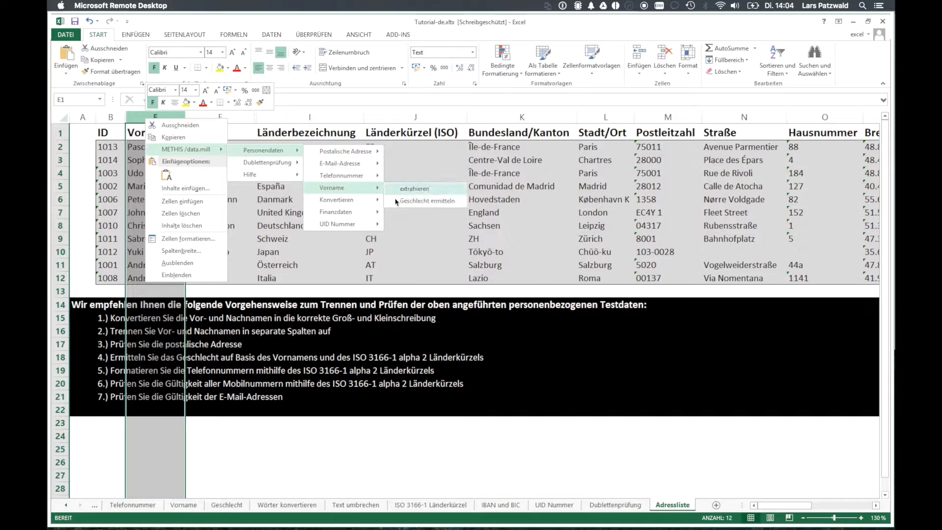
Step: Detect each person's gender from first name and country code into a Geschlecht column
{"action": "left_click", "coordinate": [426, 200]}
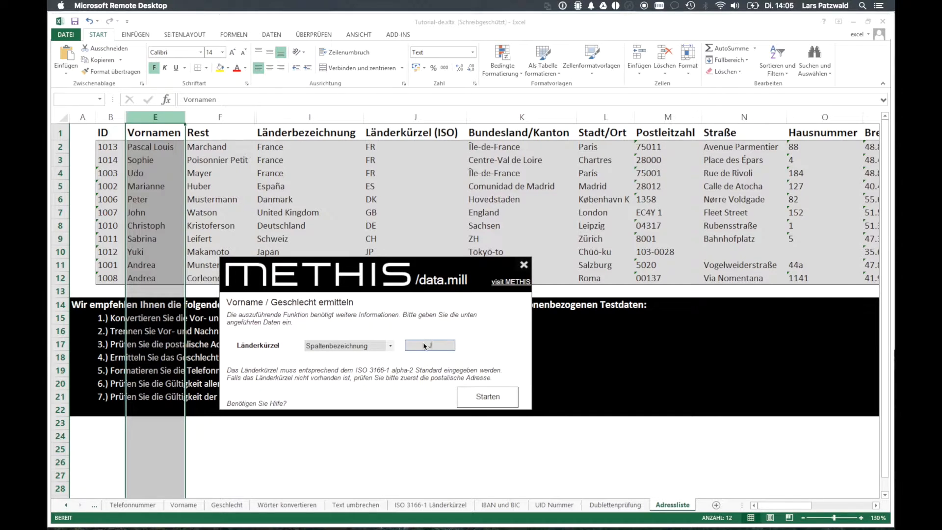
{"action": "left_click", "coordinate": [486, 396]}
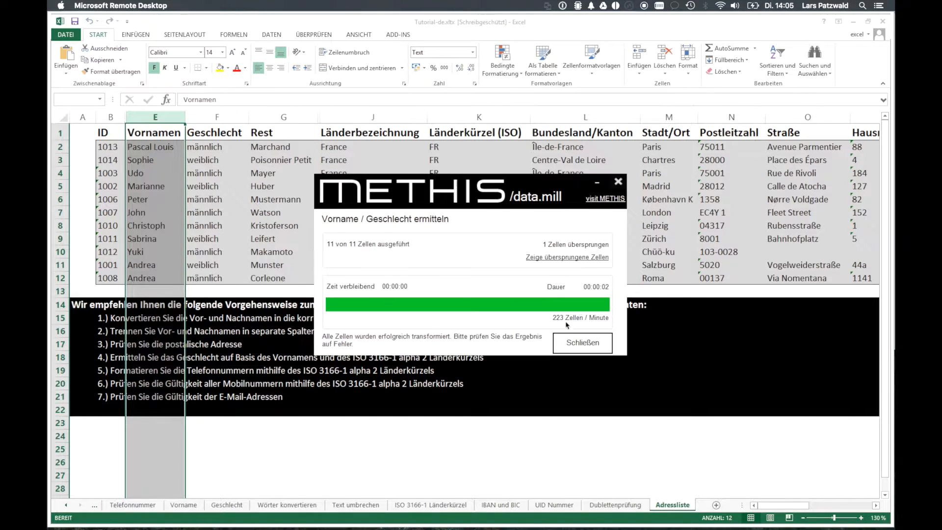
{"action": "left_click", "coordinate": [581, 343]}
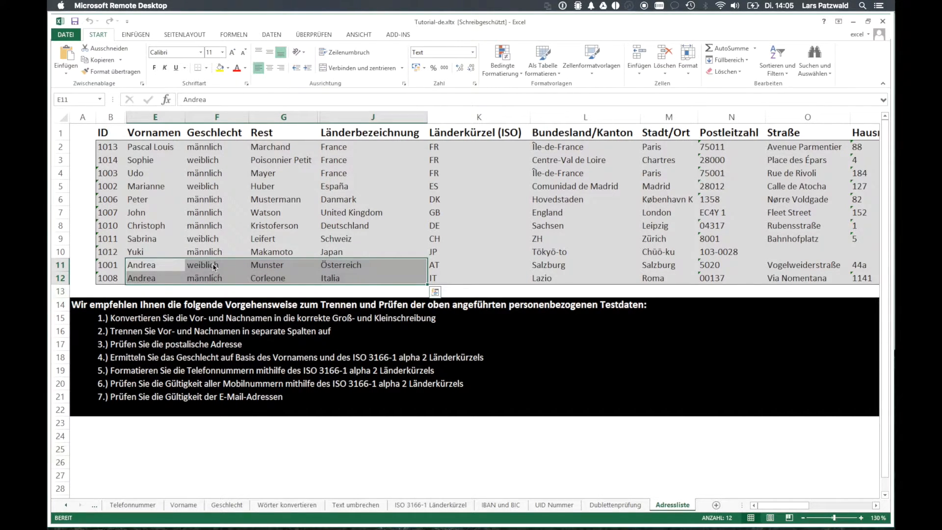
{"action": "left_click", "coordinate": [730, 186]}
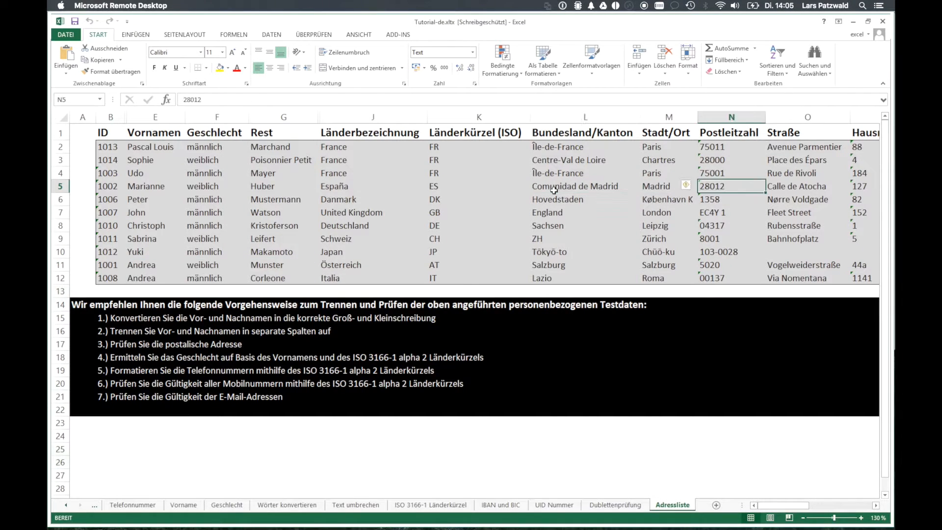
Step: Format the Telefonnummer column internationally using country code column K, adding Anschlusstyp
{"action": "scroll", "scroll_direction": "right", "scroll_amount": 3}
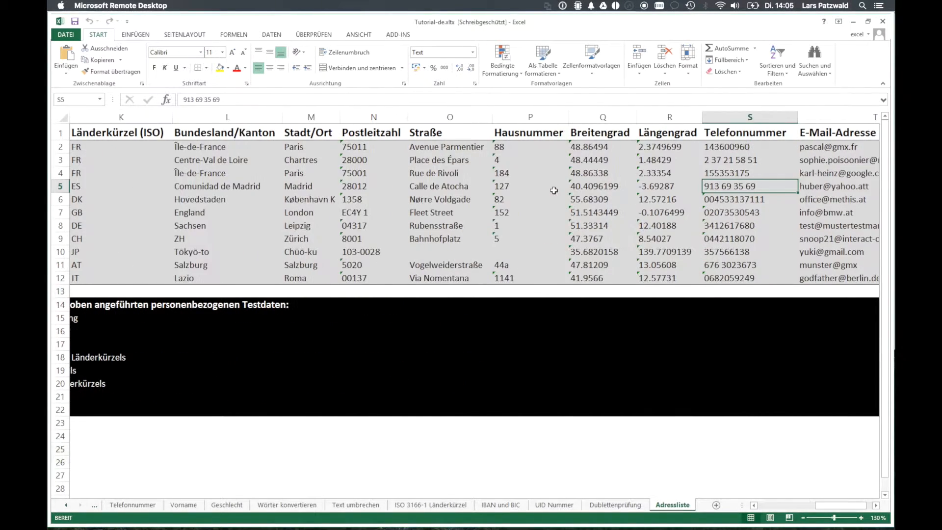
{"action": "left_click", "coordinate": [749, 146]}
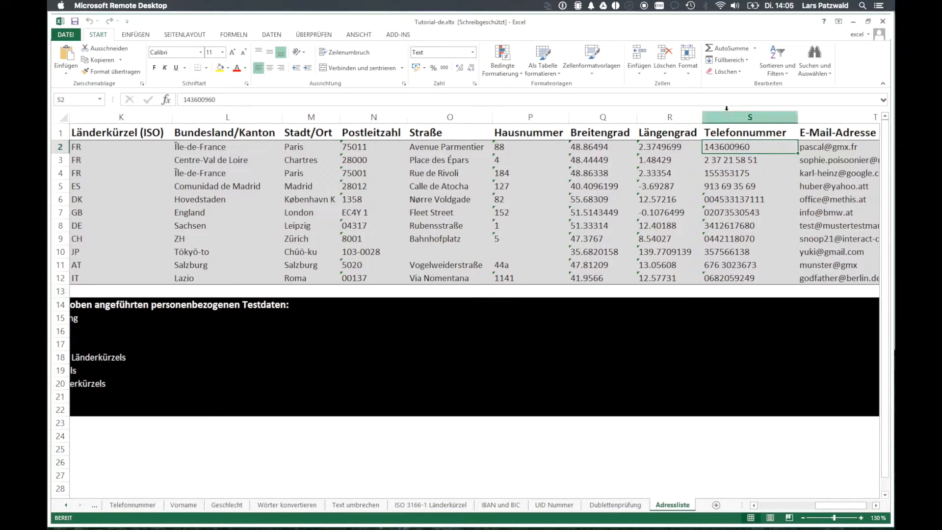
{"action": "left_click", "coordinate": [748, 116]}
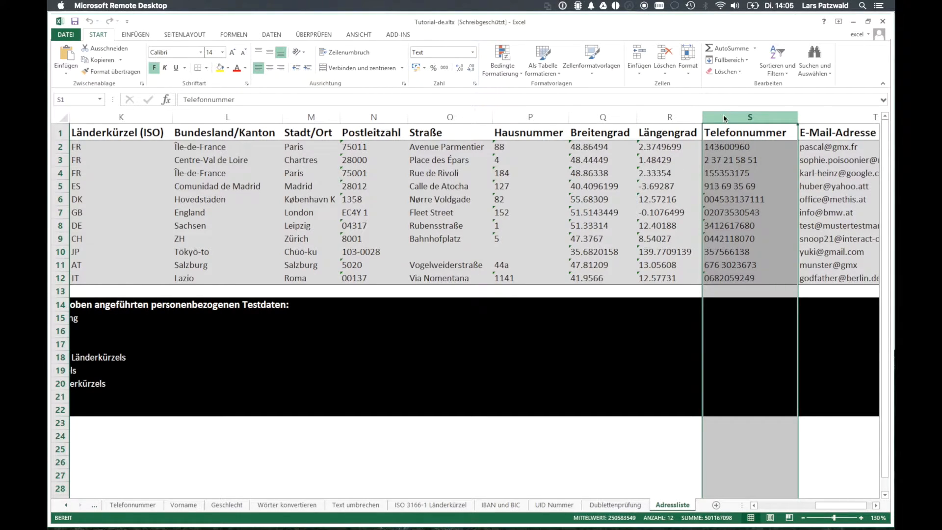
{"action": "right_click", "coordinate": [749, 117]}
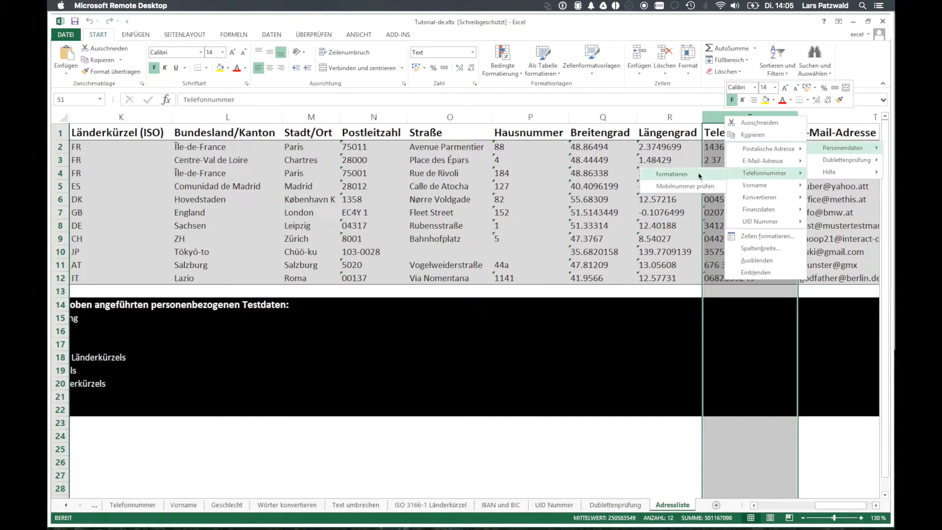
{"action": "left_click", "coordinate": [671, 174]}
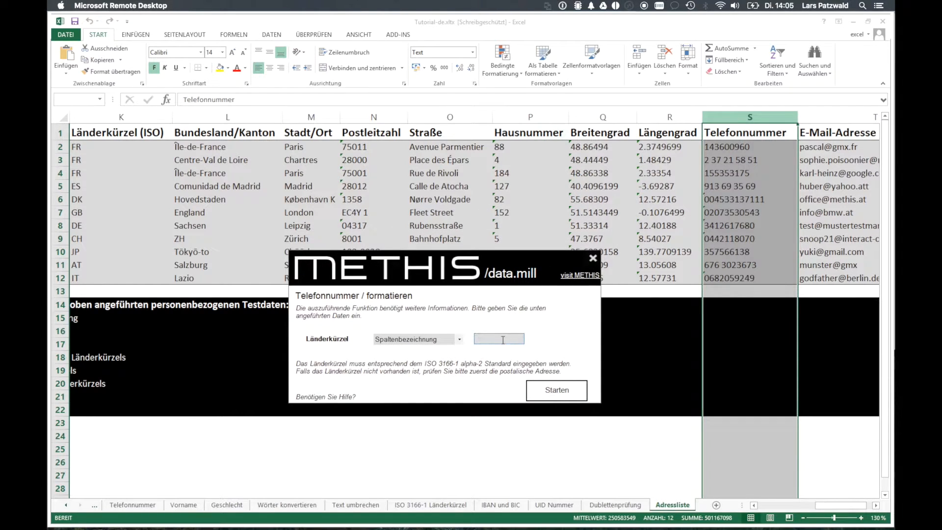
{"action": "type", "text": "K"}
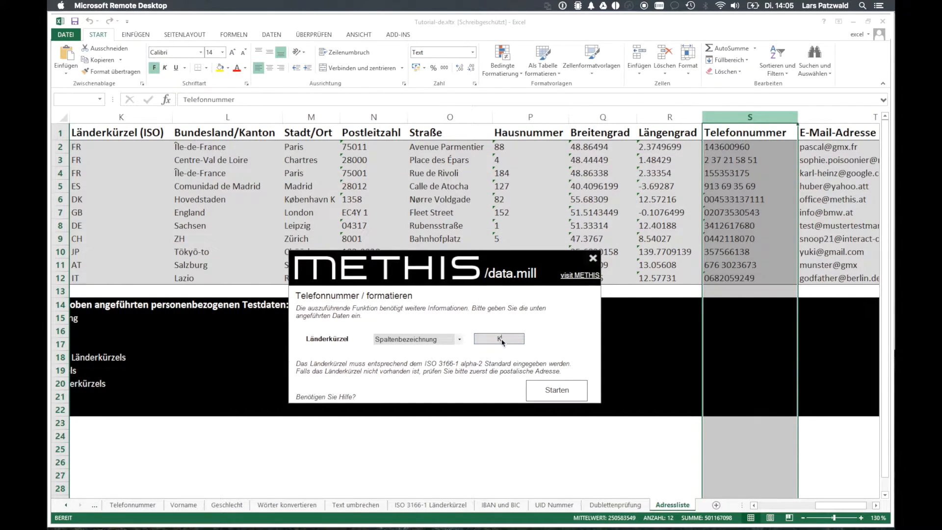
{"action": "left_click", "coordinate": [556, 389]}
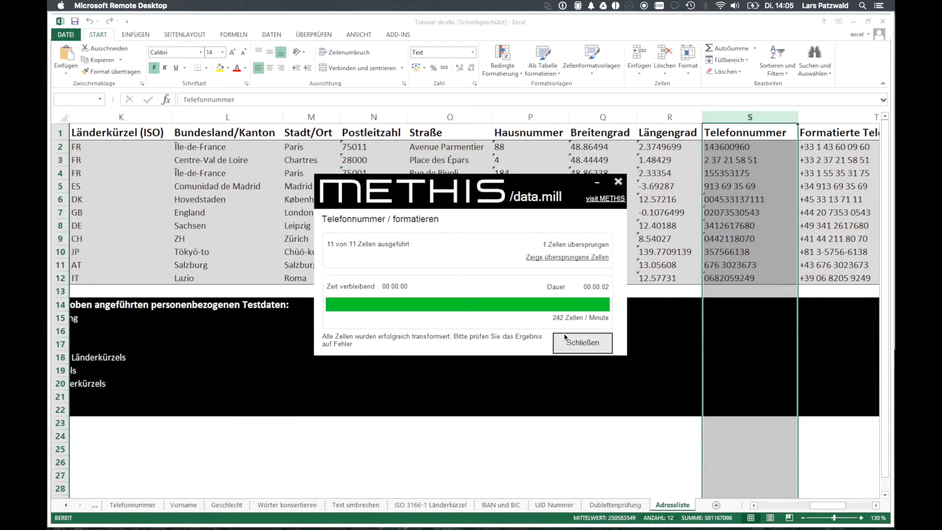
{"action": "left_click", "coordinate": [581, 343]}
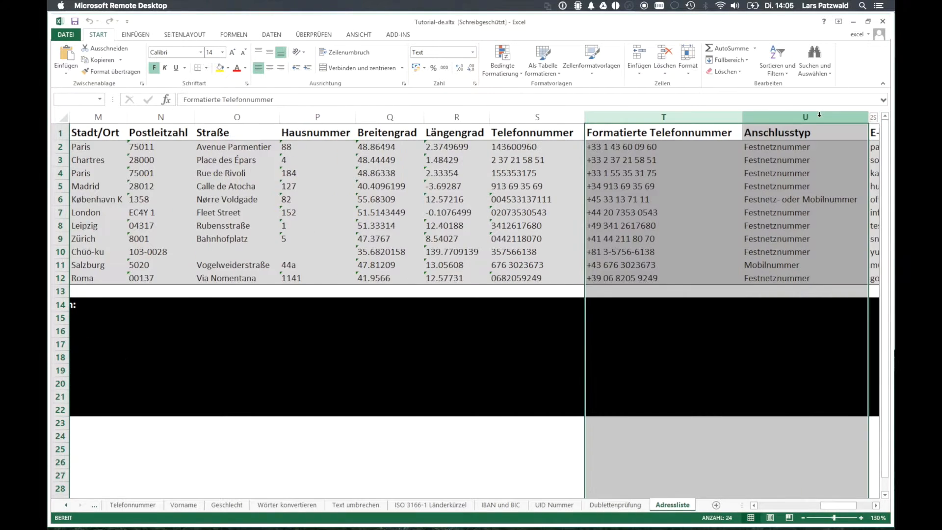
{"action": "left_click", "coordinate": [662, 132]}
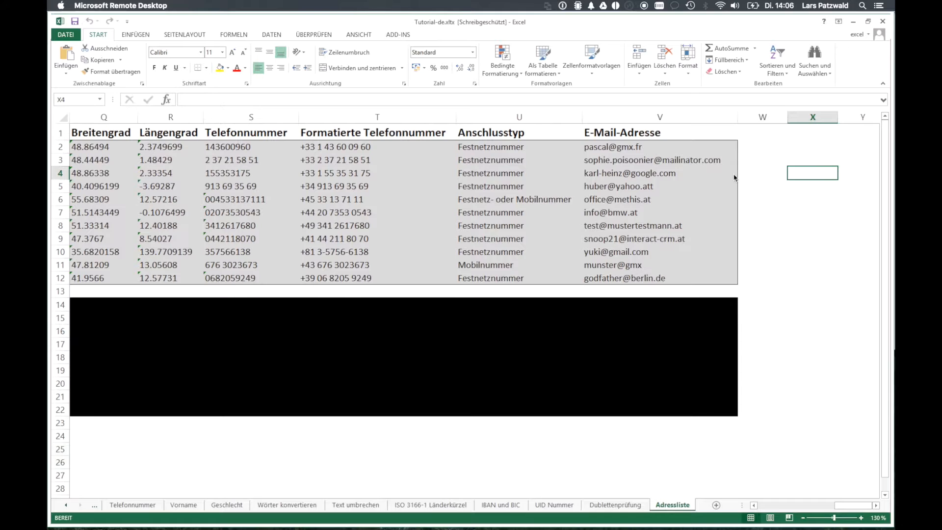
{"action": "left_click", "coordinate": [659, 117]}
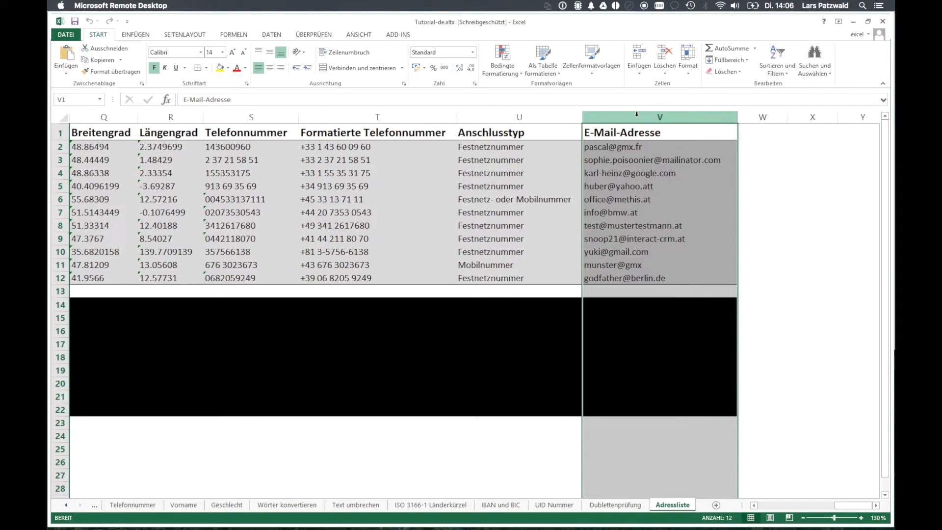
{"action": "right_click", "coordinate": [658, 117]}
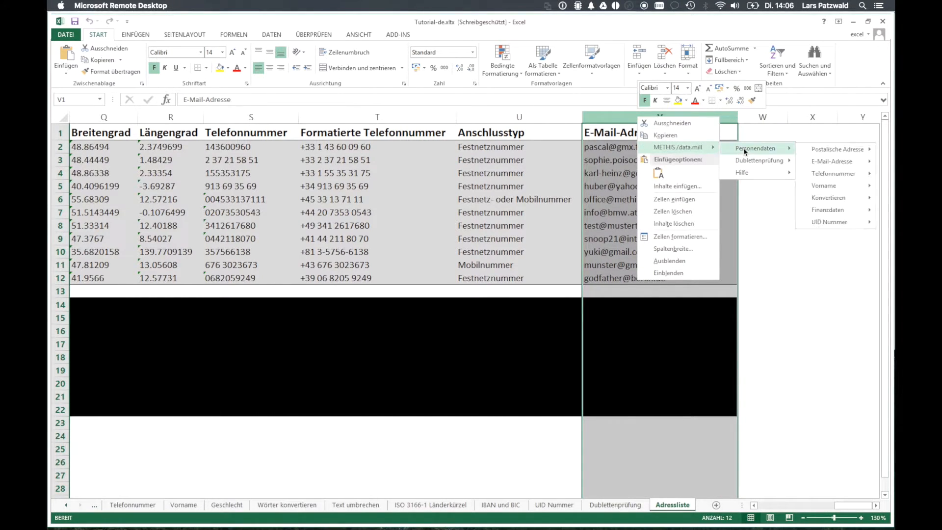
{"action": "mouse_move", "coordinate": [833, 173]}
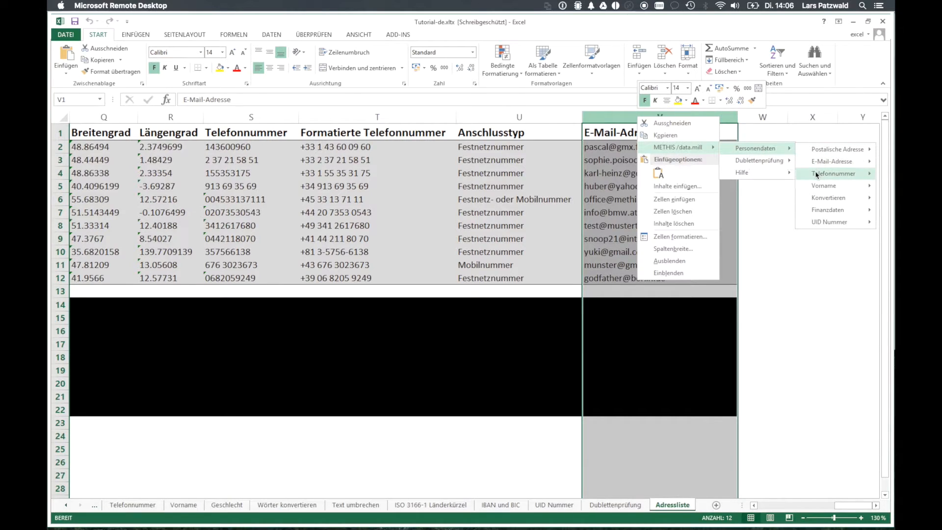
{"action": "mouse_move", "coordinate": [832, 161]}
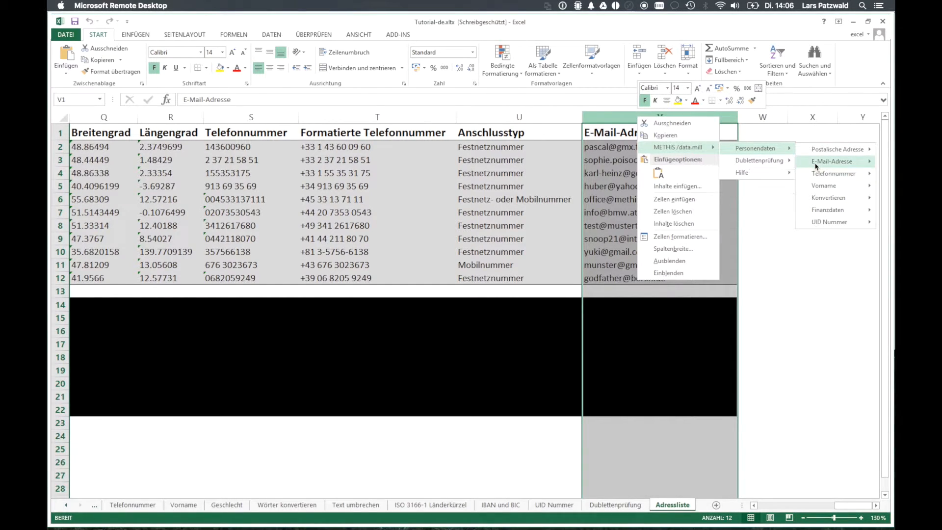
{"action": "left_click", "coordinate": [831, 161]}
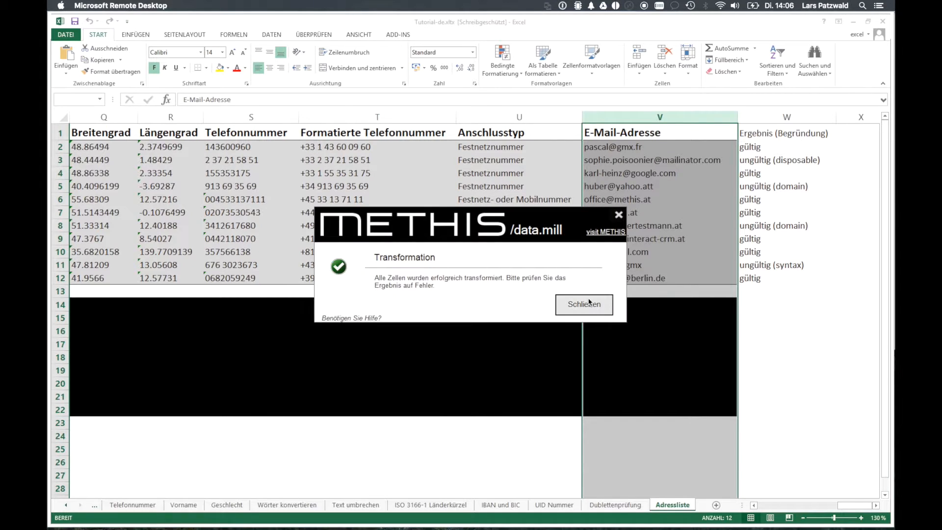
{"action": "left_click", "coordinate": [582, 304]}
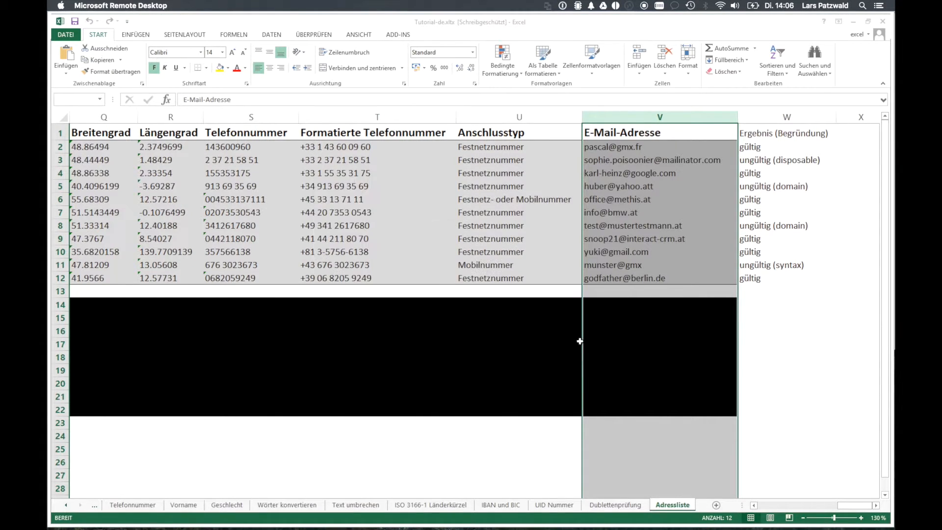
{"action": "left_click", "coordinate": [659, 160]}
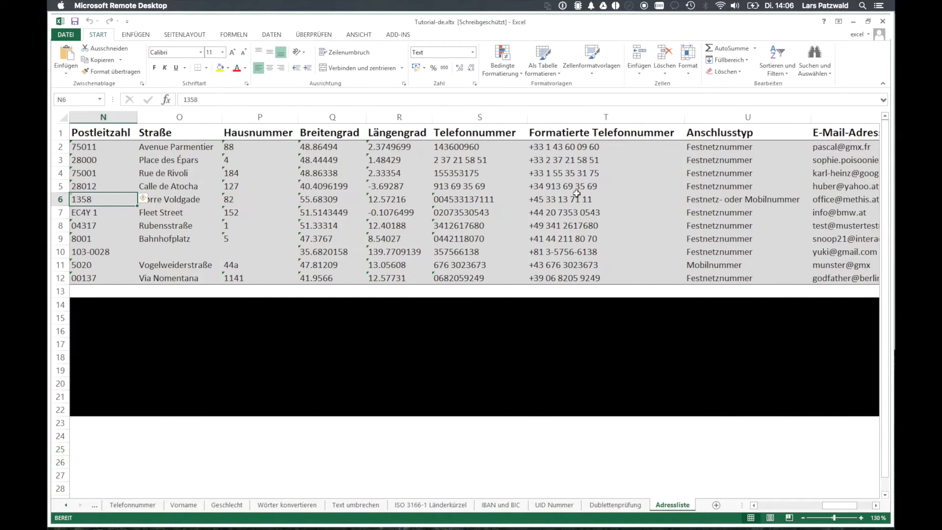
Step: Scroll back left and switch to the Dublettenprüfung sheet
{"action": "scroll", "scroll_direction": "left", "scroll_amount": 3}
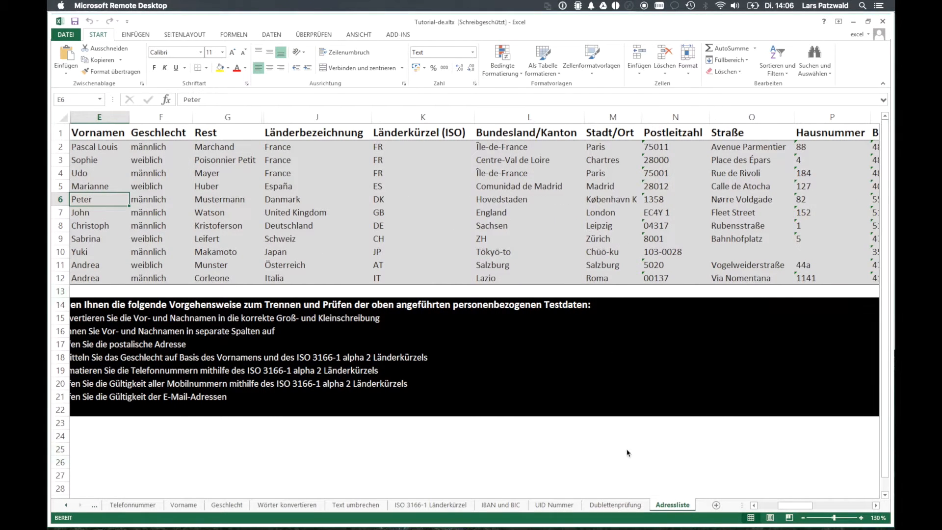
{"action": "left_click", "coordinate": [614, 505]}
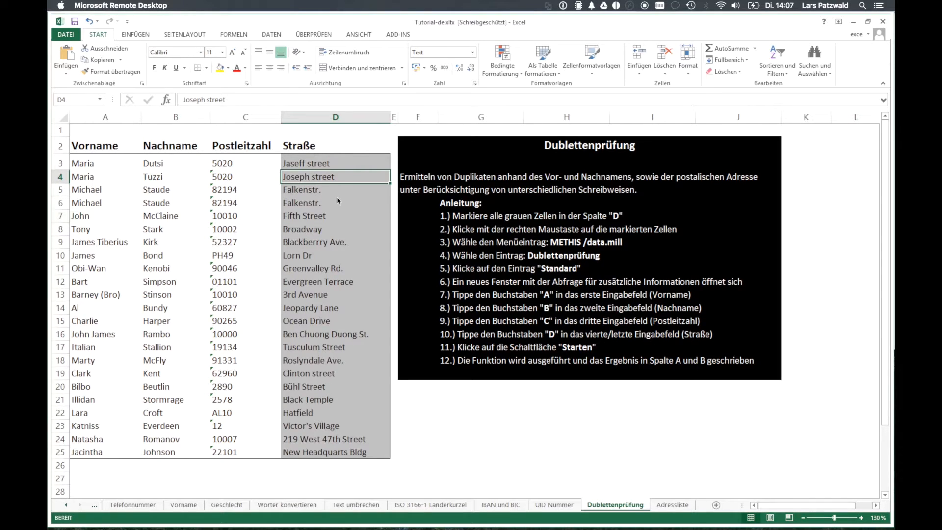
Step: Run the standard duplicate check on columns a, b, c, d, adding Dubletten-ID and Ist Duplikat
{"action": "right_click", "coordinate": [308, 203]}
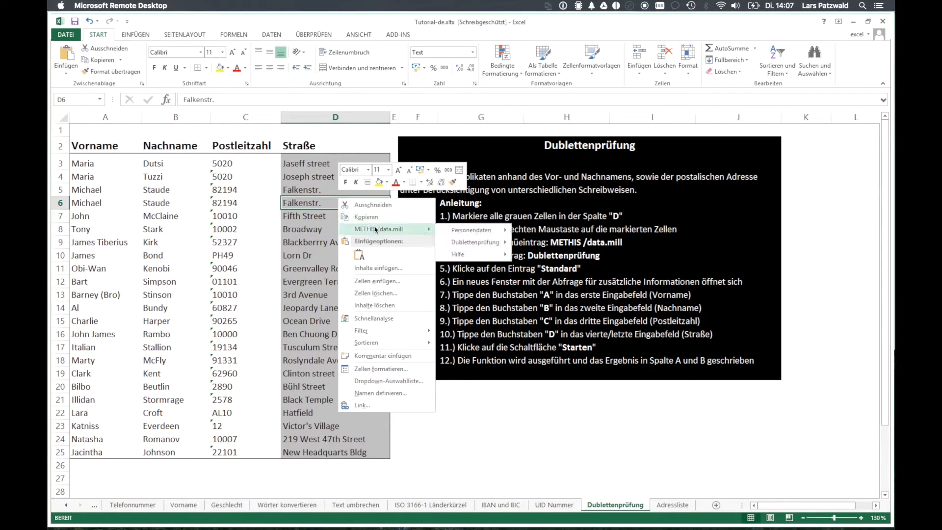
{"action": "mouse_move", "coordinate": [474, 242]}
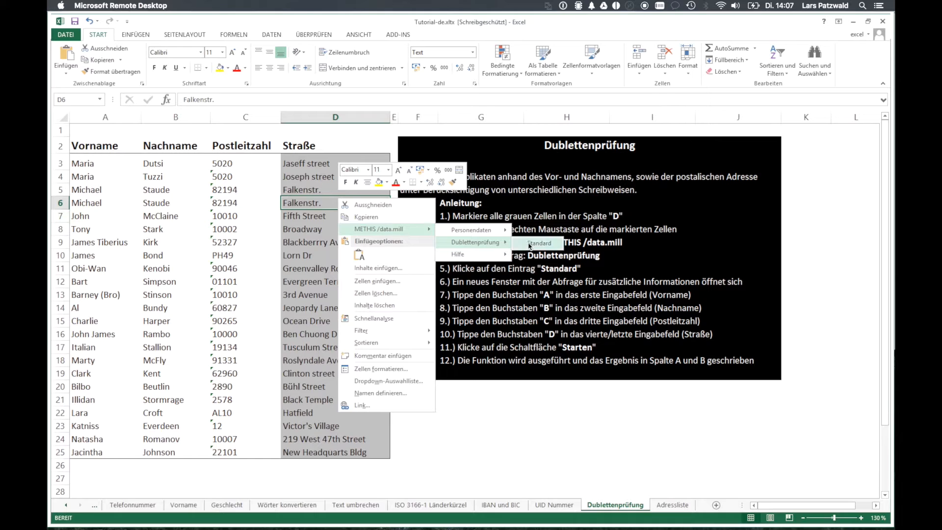
{"action": "left_click", "coordinate": [538, 243]}
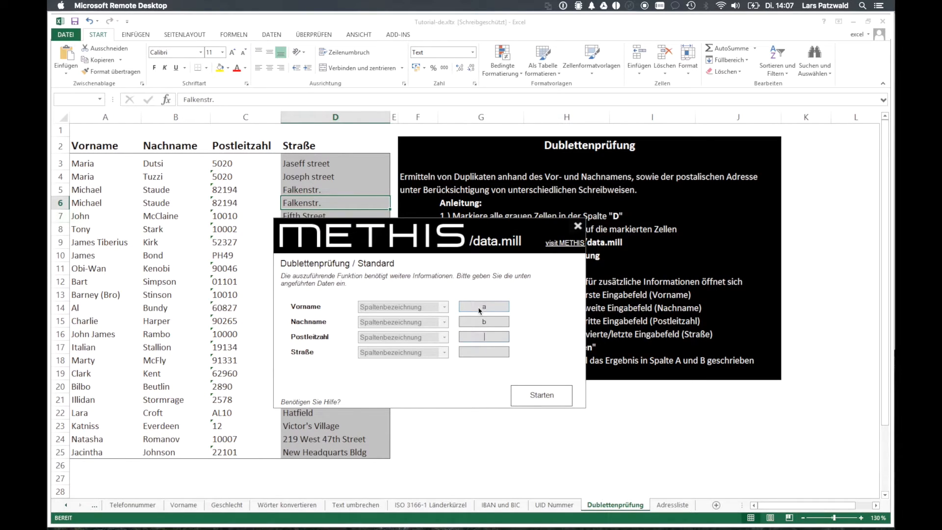
{"action": "type", "text": "c"}
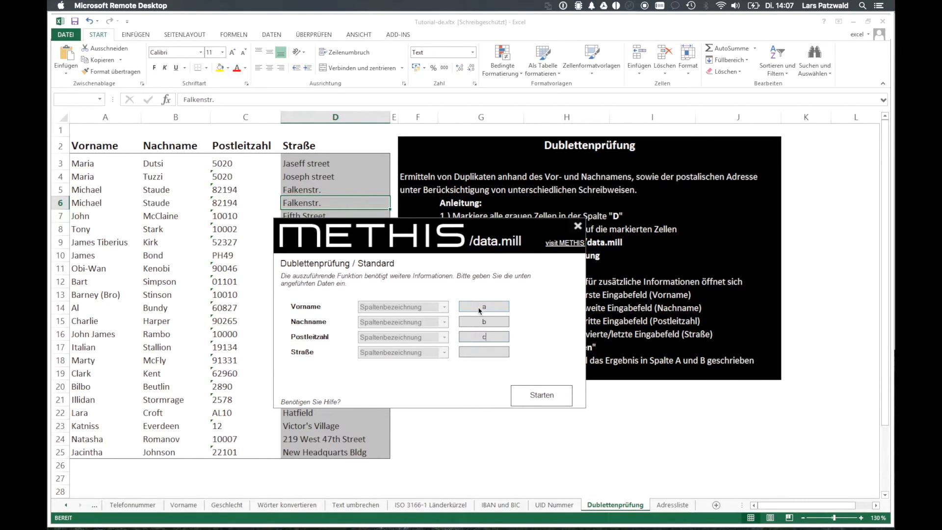
{"action": "type", "text": "d"}
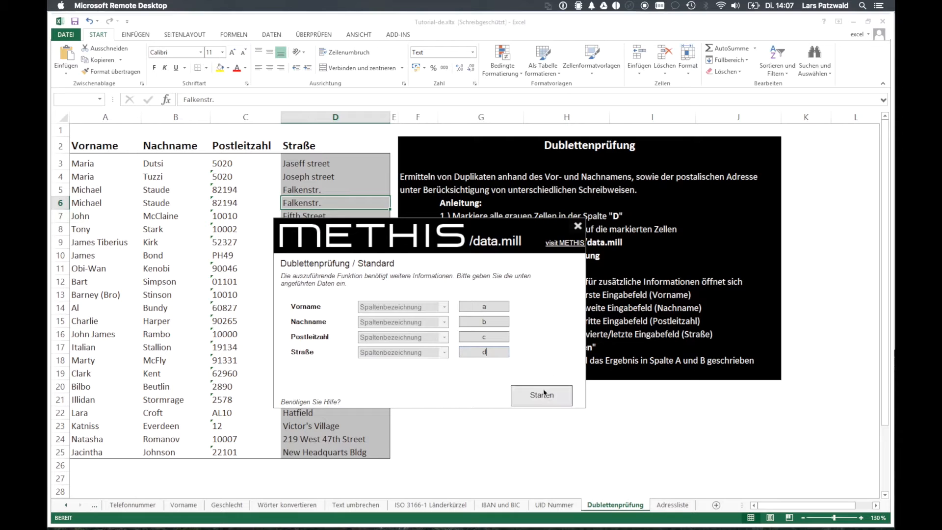
{"action": "left_click", "coordinate": [540, 395]}
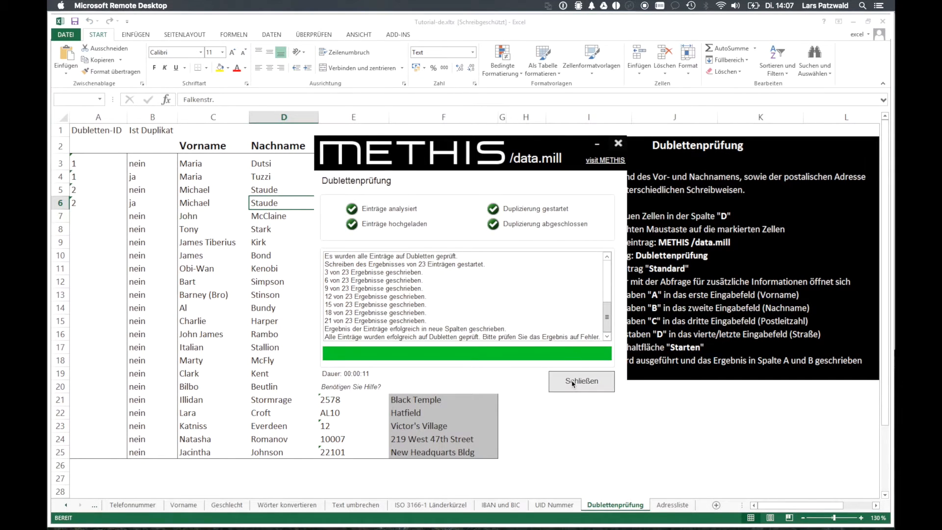
{"action": "left_click", "coordinate": [580, 380]}
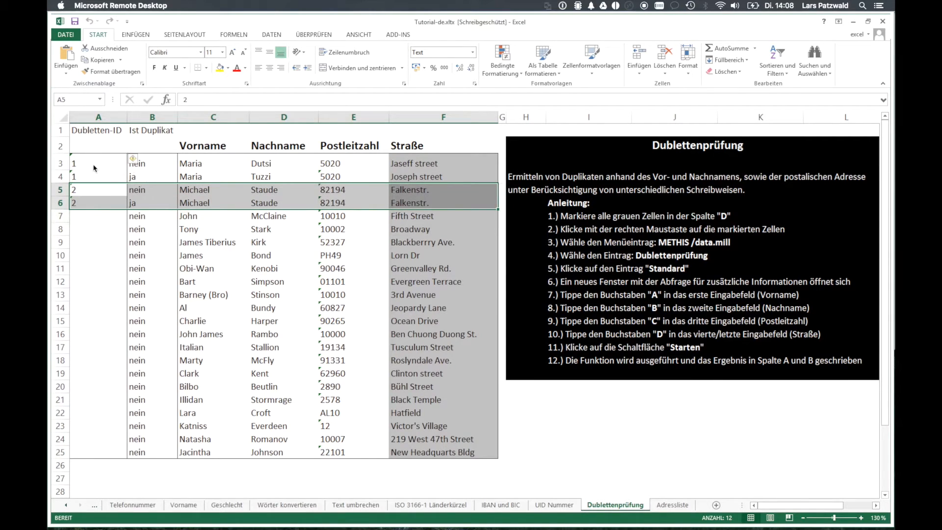
Step: Switch from Excel to the Safari window showing BMW Austria's Austria Bonus homepage
{"action": "left_click", "coordinate": [283, 203]}
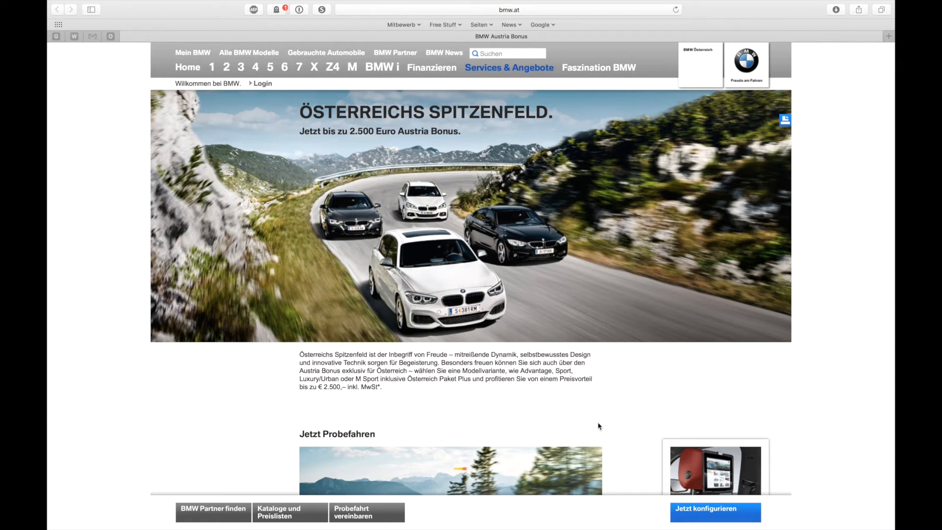
Step: Scroll down to the BMW request form and type 'Sabine' in Vorname, switching Anrede to Frau
{"action": "scroll", "scroll_direction": "down", "scroll_amount": 3}
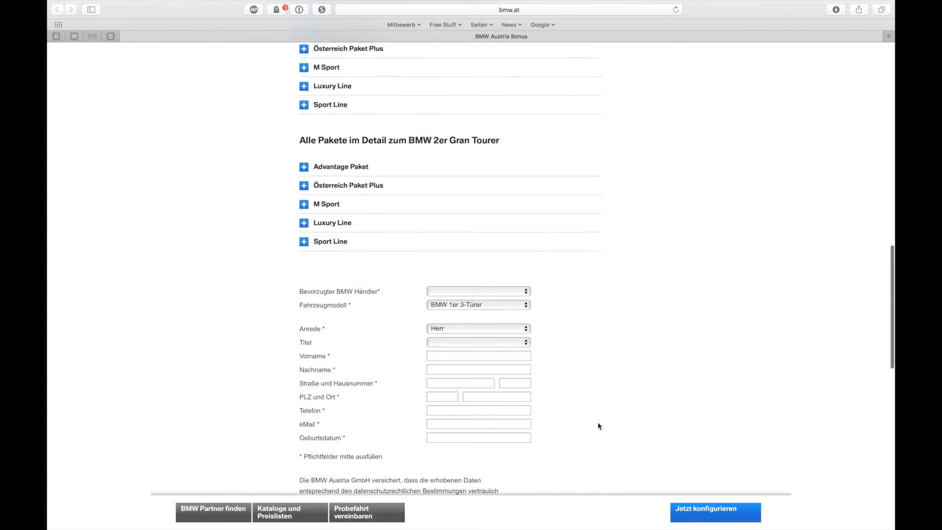
{"action": "scroll", "scroll_direction": "down", "scroll_amount": 3}
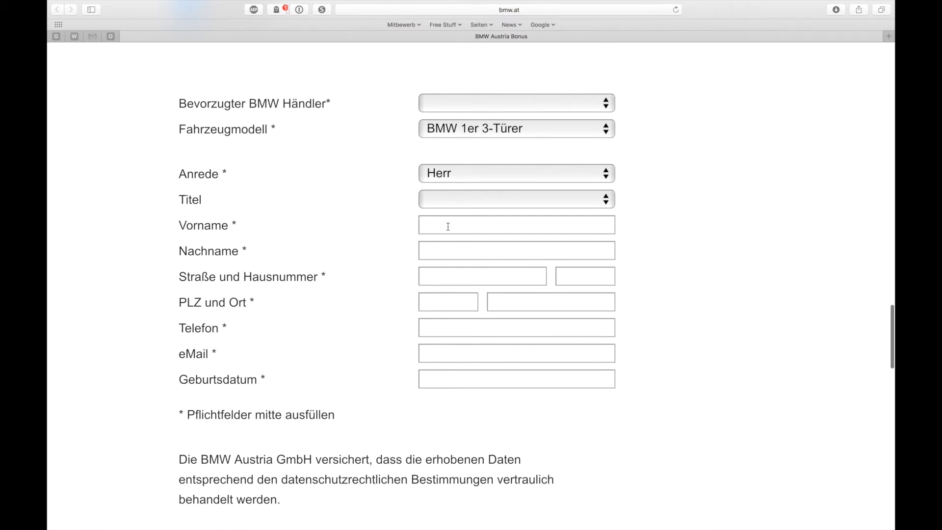
{"action": "type", "text": "sabi"}
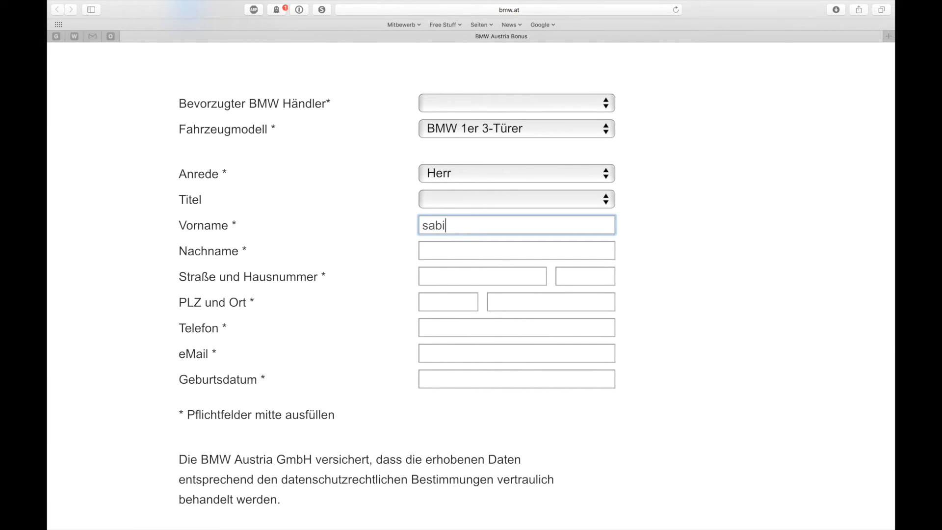
{"action": "type", "text": "ne"}
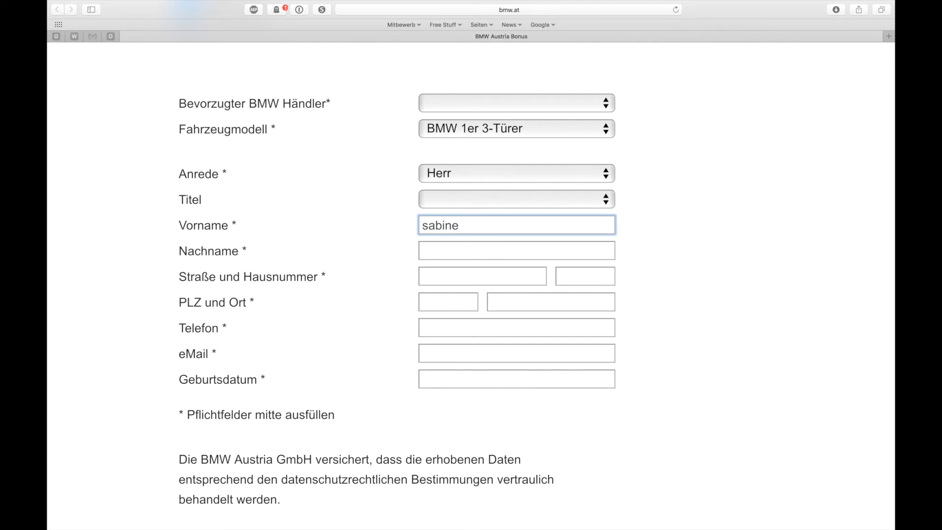
{"action": "mouse_move", "coordinate": [442, 144]}
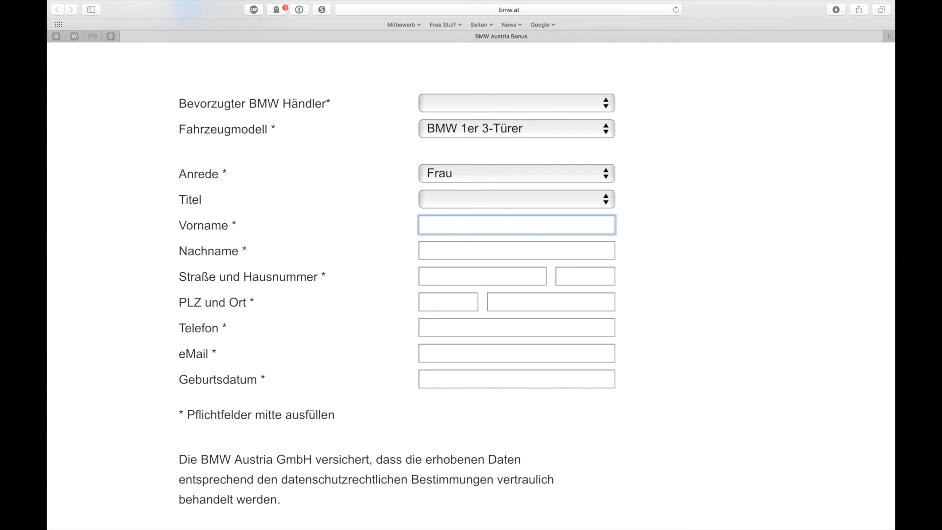
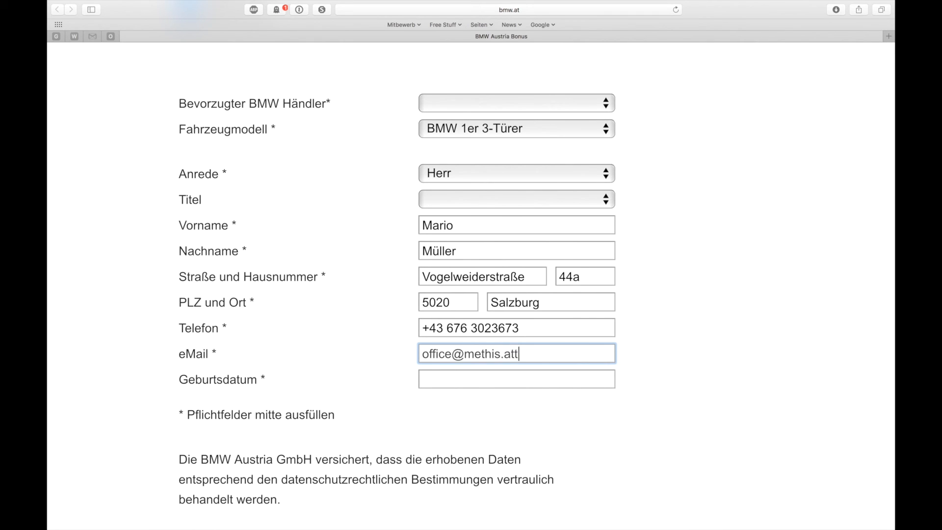